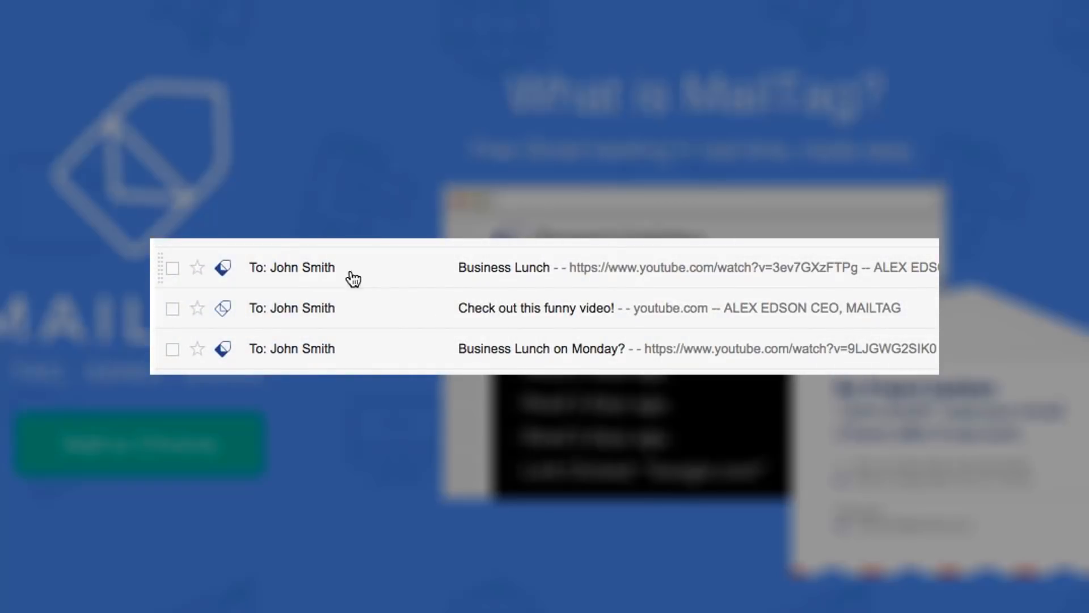
mouse_move(222, 270)
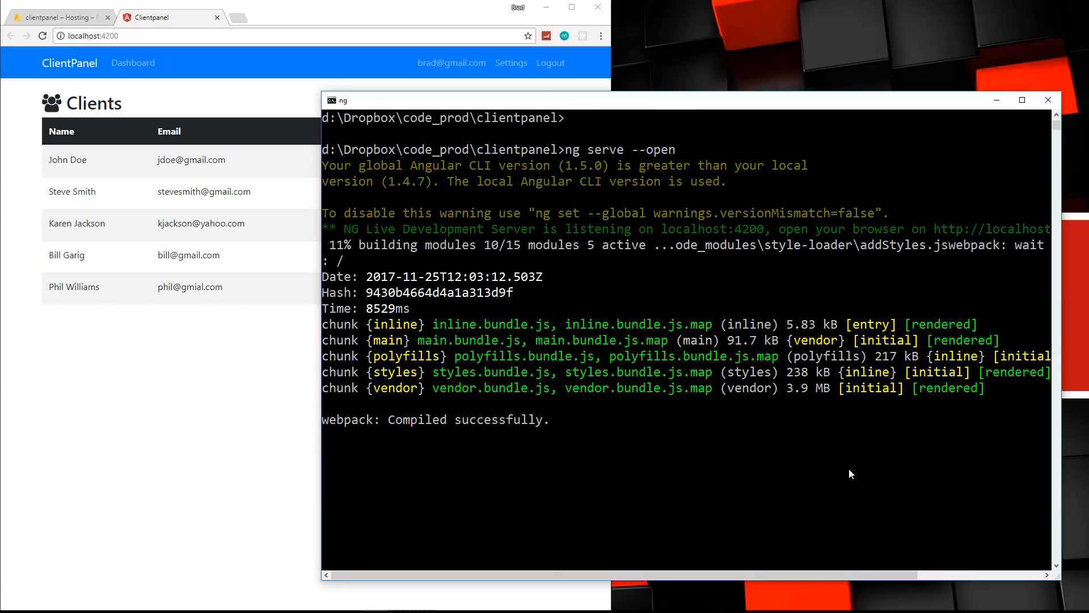
Step: Stop the running ng serve server with Ctrl+C and confirm terminating the batch job
key(ctrl+c)
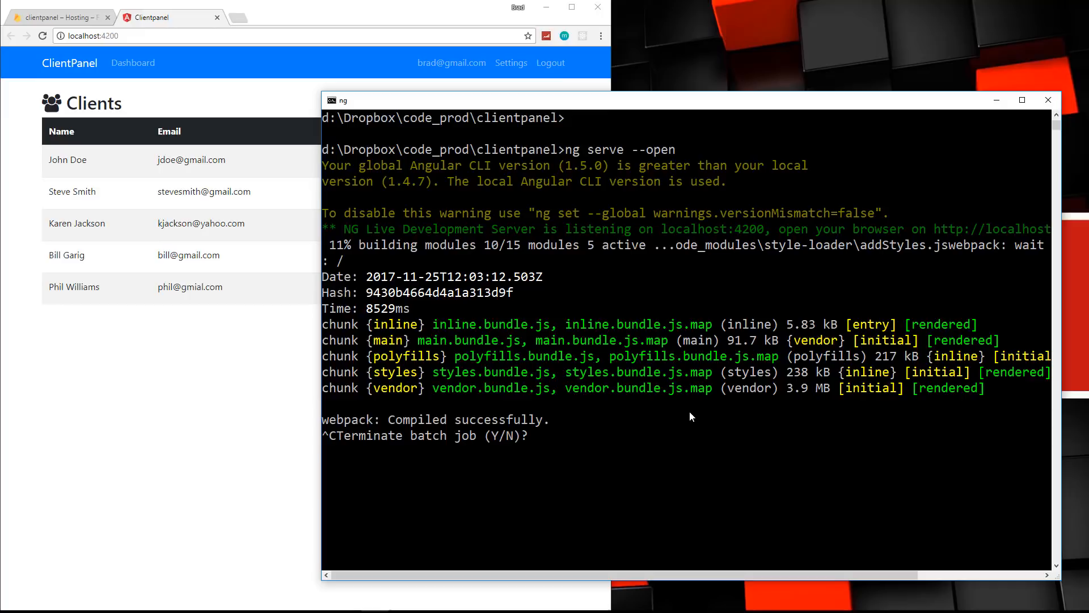
text(y)
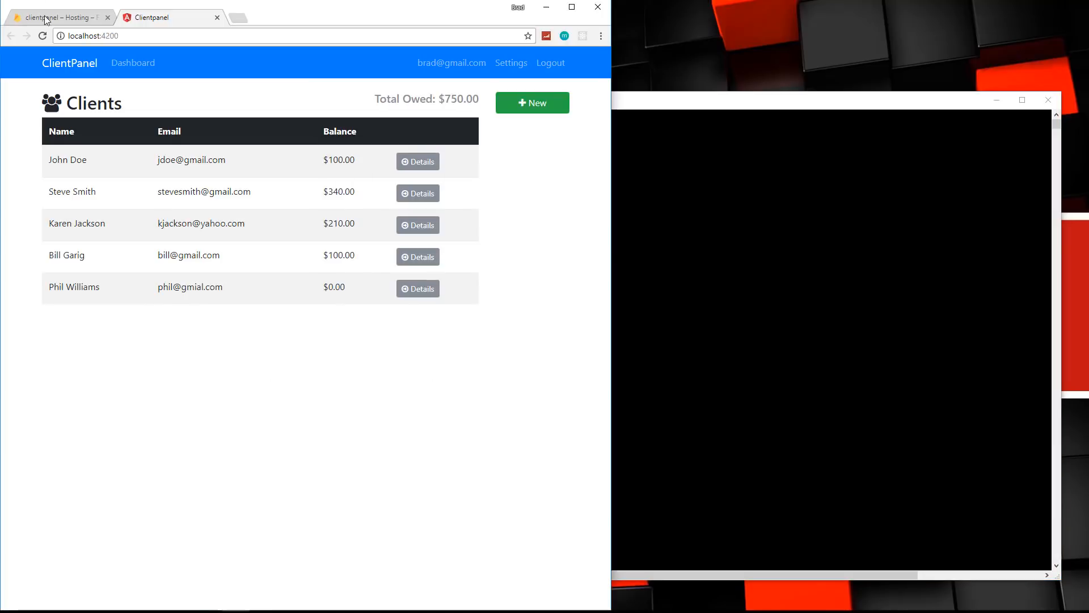
Step: Start clientpanel's Hosting setup and highlight the npm install -g firebase-tools command
click(59, 17)
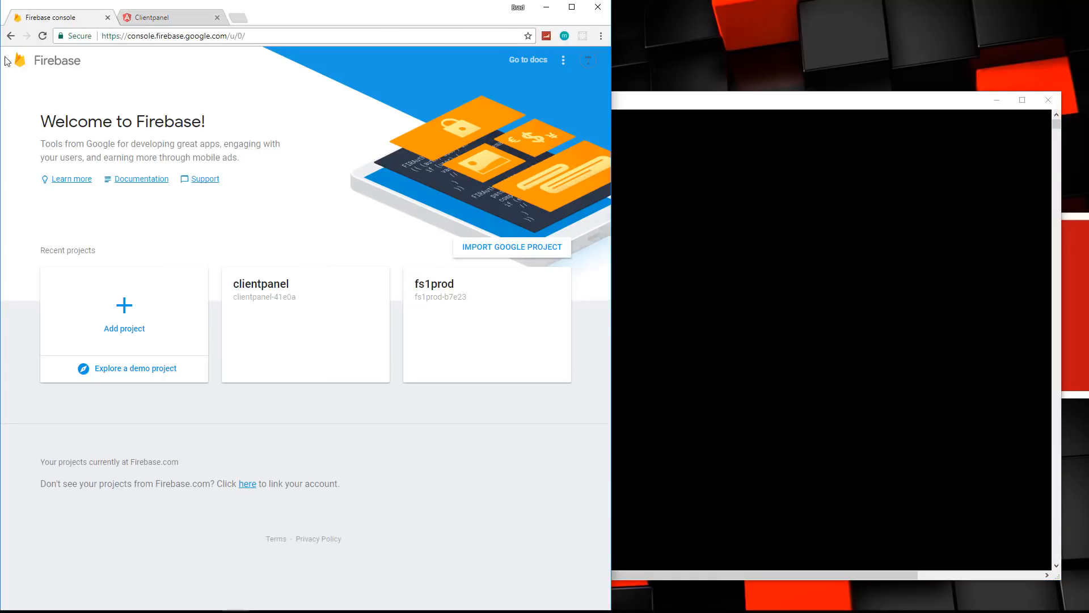
mouse_move(438, 401)
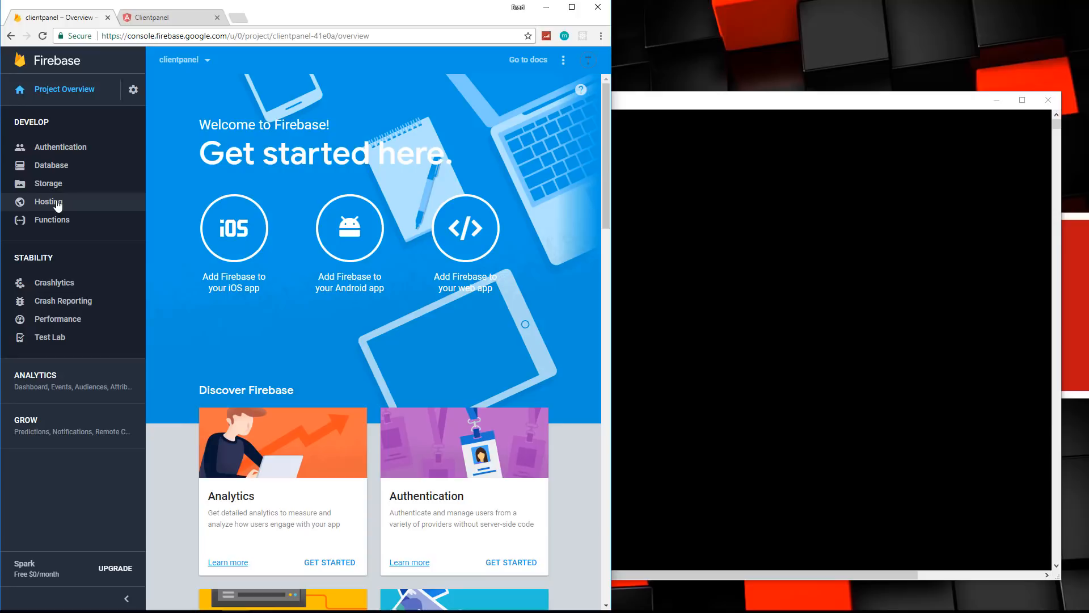
click(48, 201)
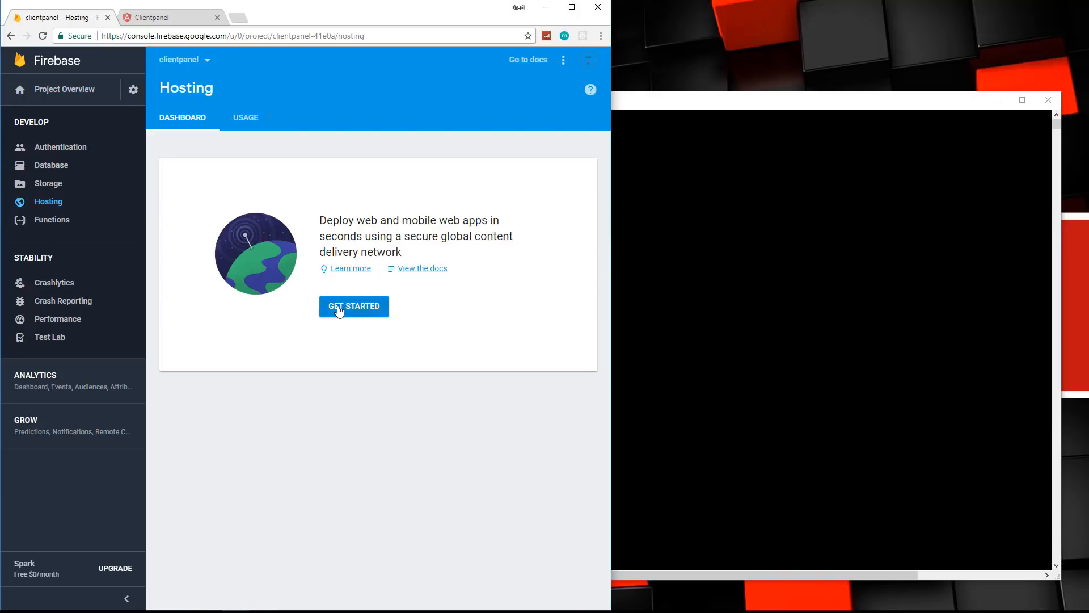
click(353, 305)
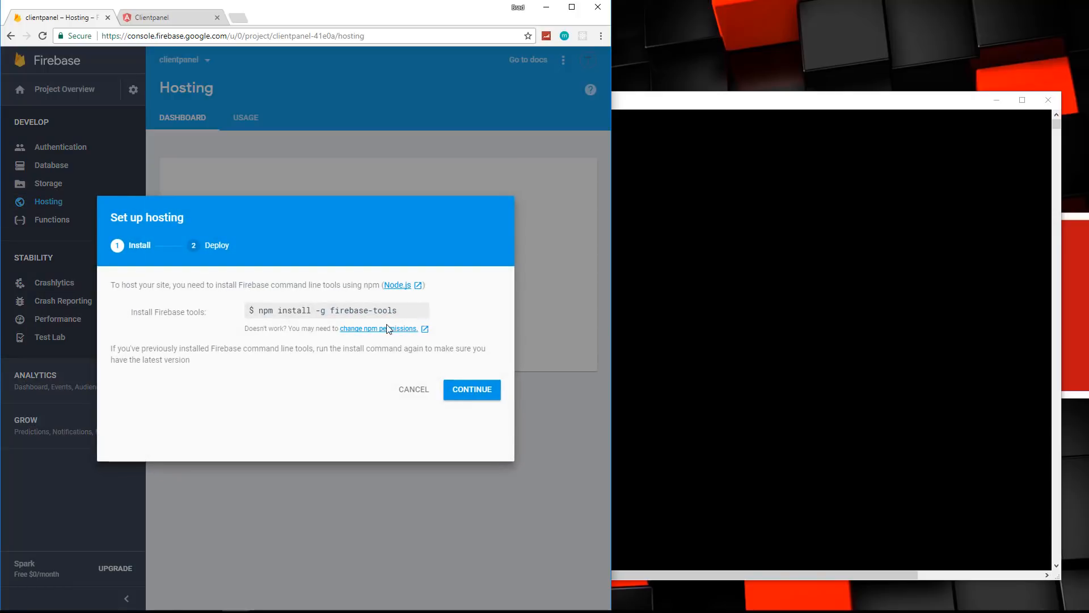
double_click(346, 310)
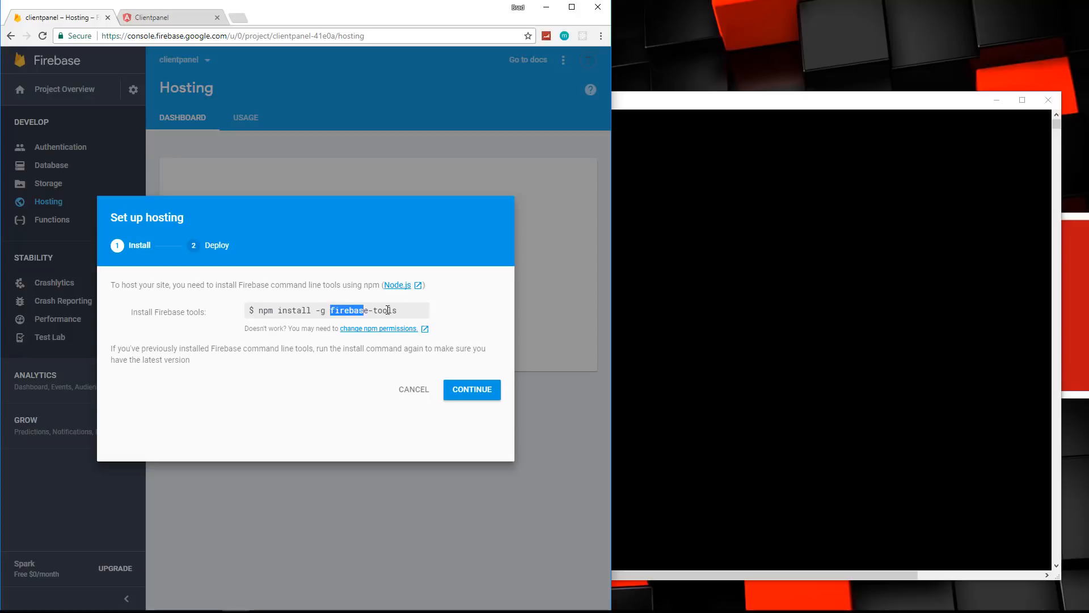
double_click(365, 310)
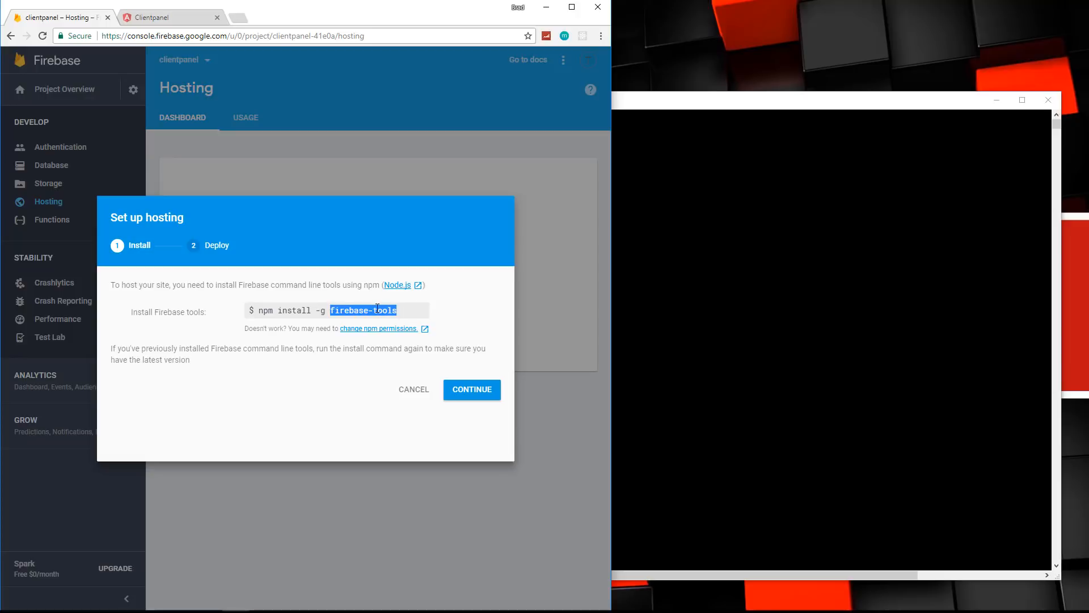
mouse_move(779, 341)
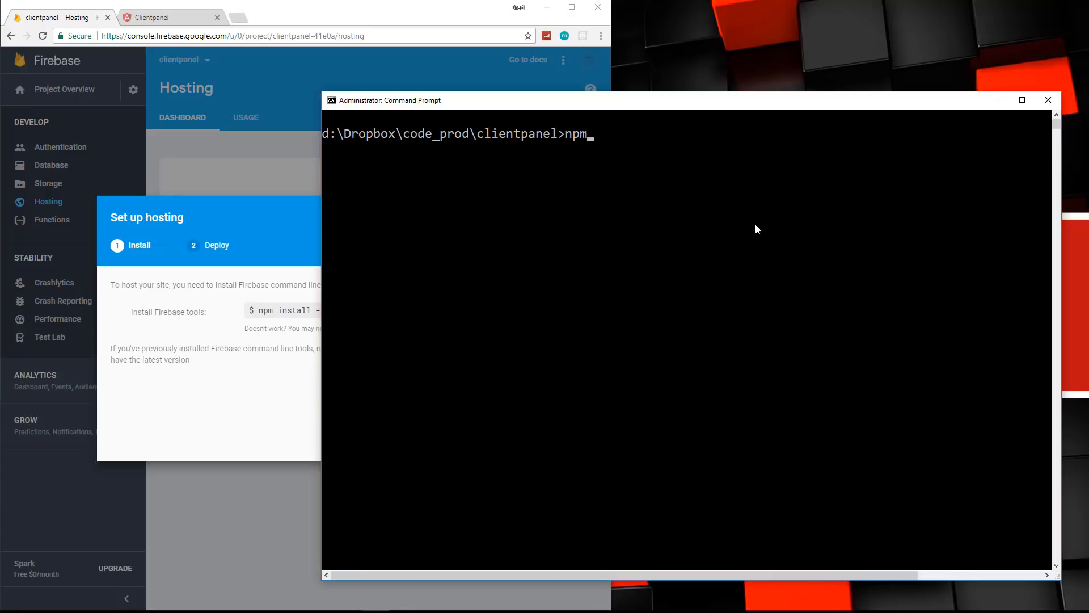
Step: Run npm install -g firebase-tools, then advance the wizard and highlight the firebase login command
text(install)
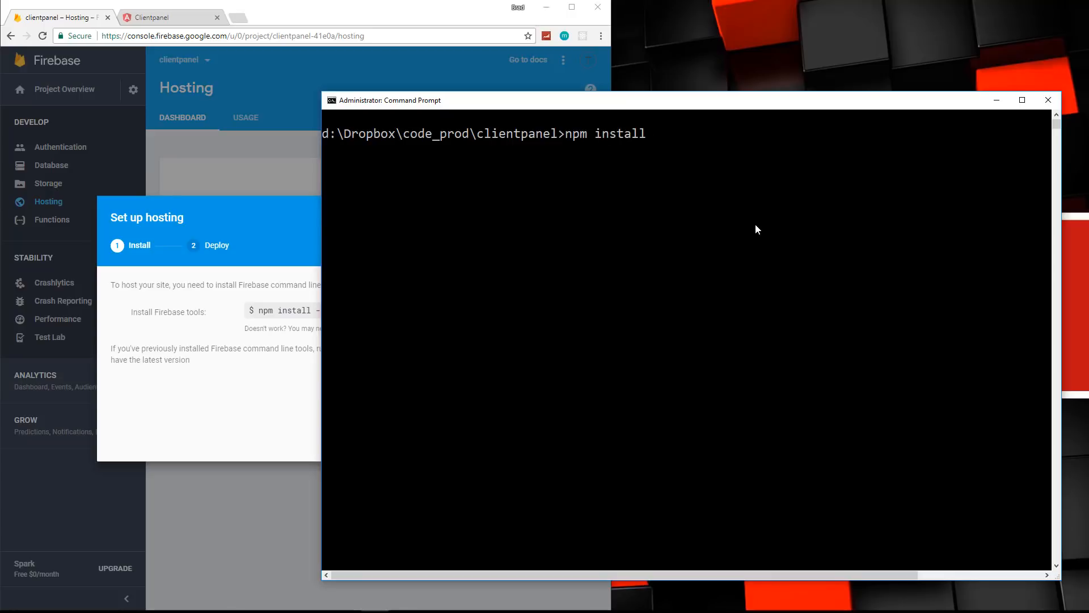
text(-g fireba)
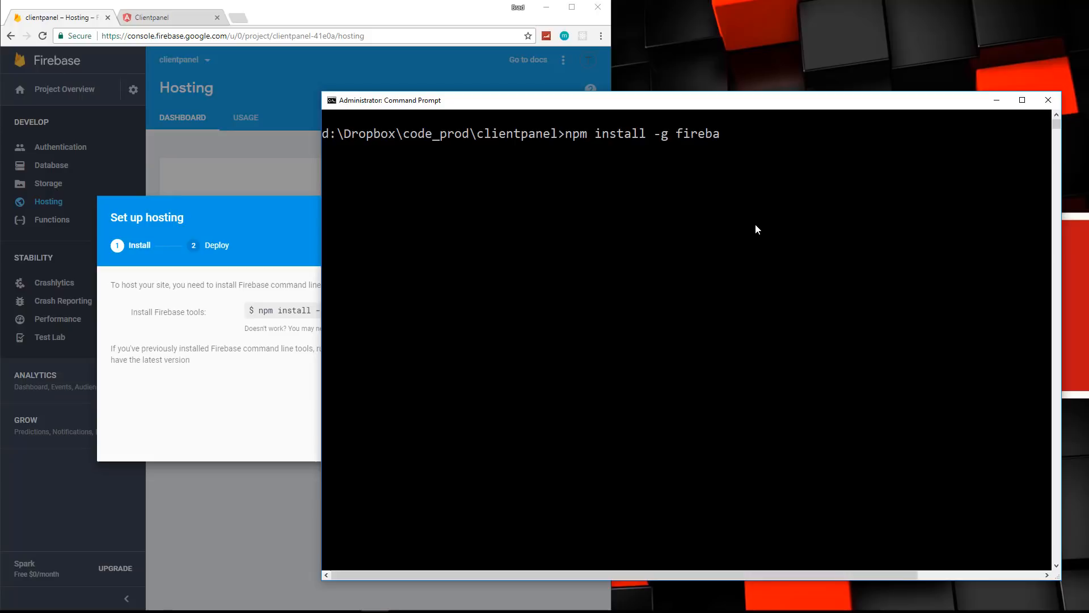
text(se-tools)
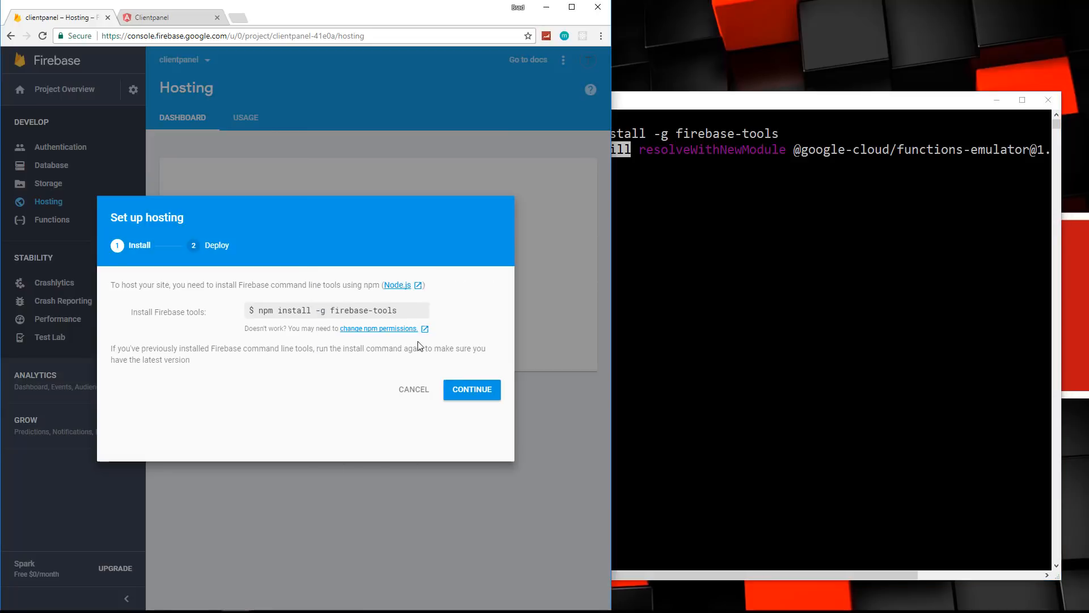
click(471, 389)
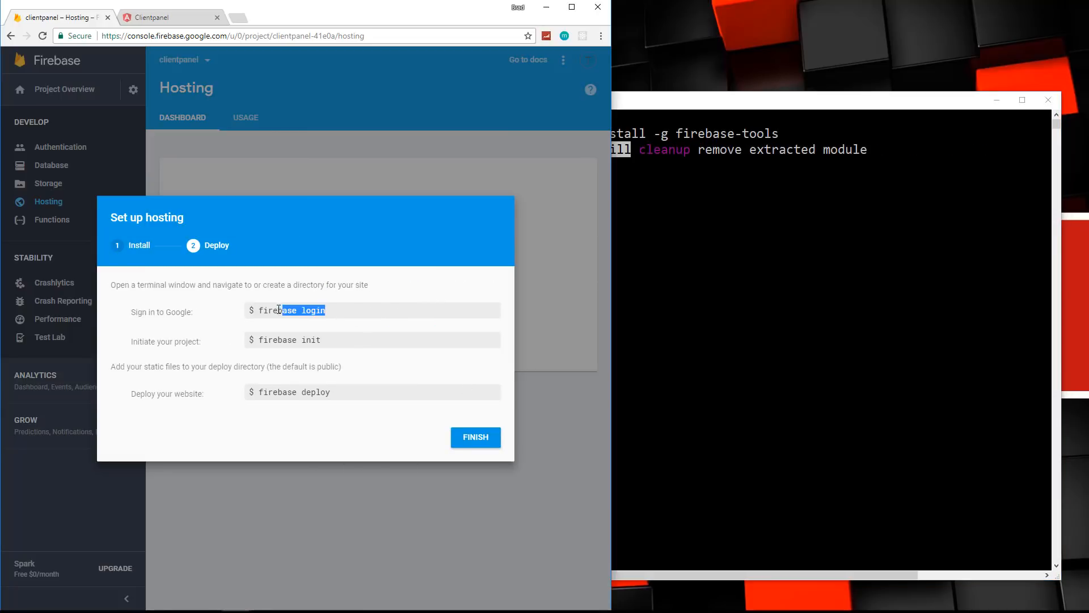
double_click(292, 309)
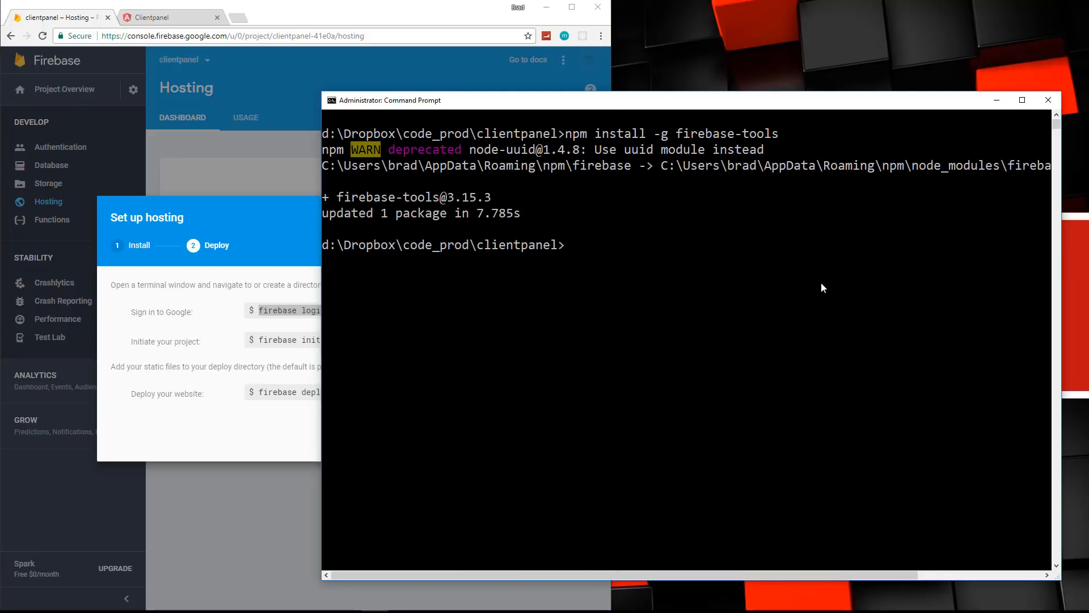
Step: Run firebase login, allow Firebase CLI access on the Google consent page, and return to the wizard
text(fireb)
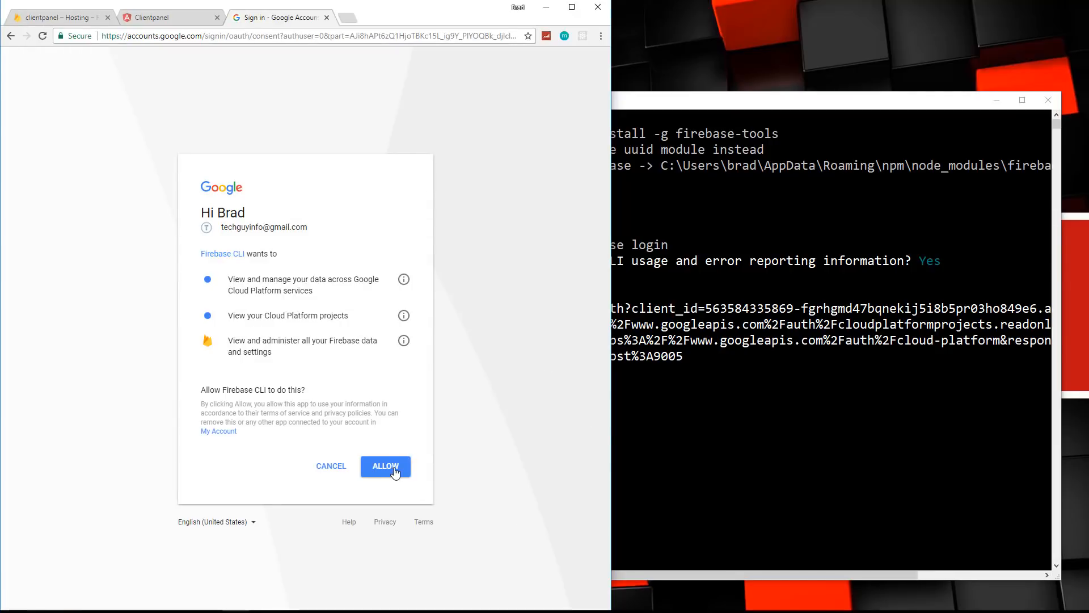
click(385, 465)
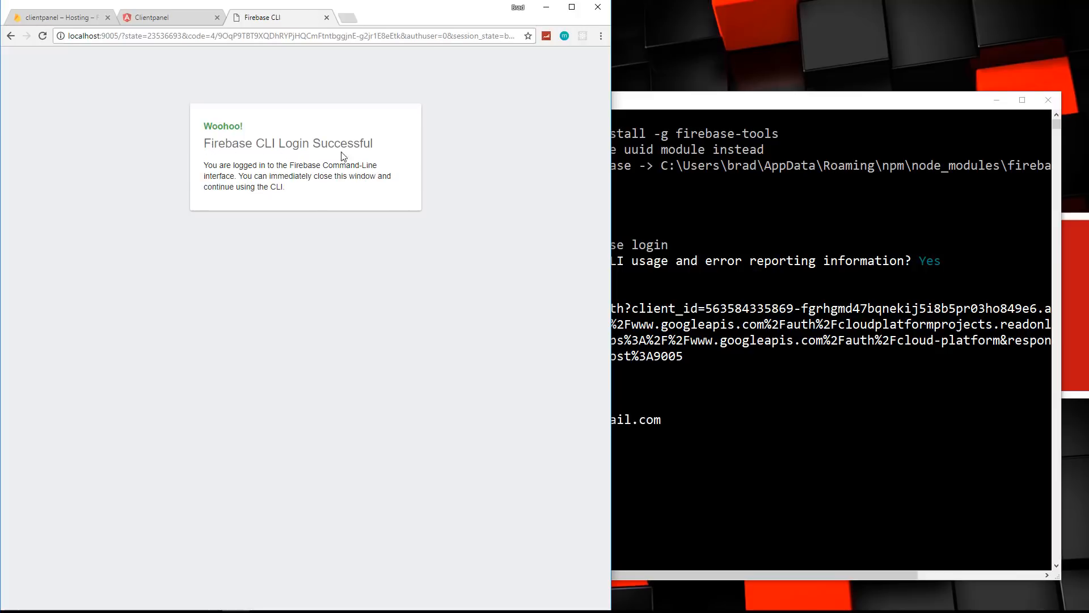
mouse_move(166, 16)
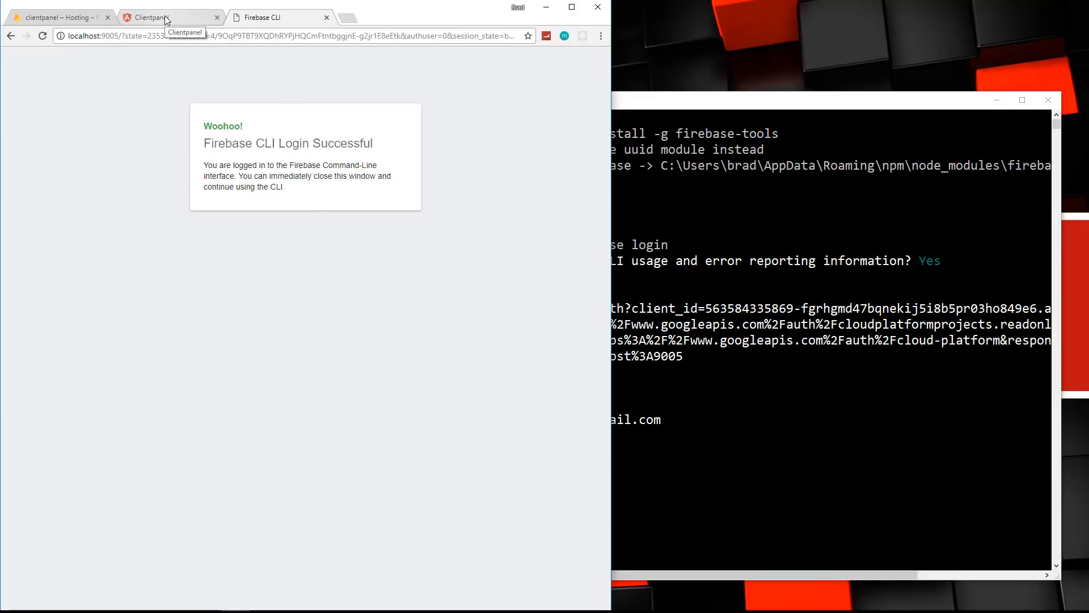
click(59, 17)
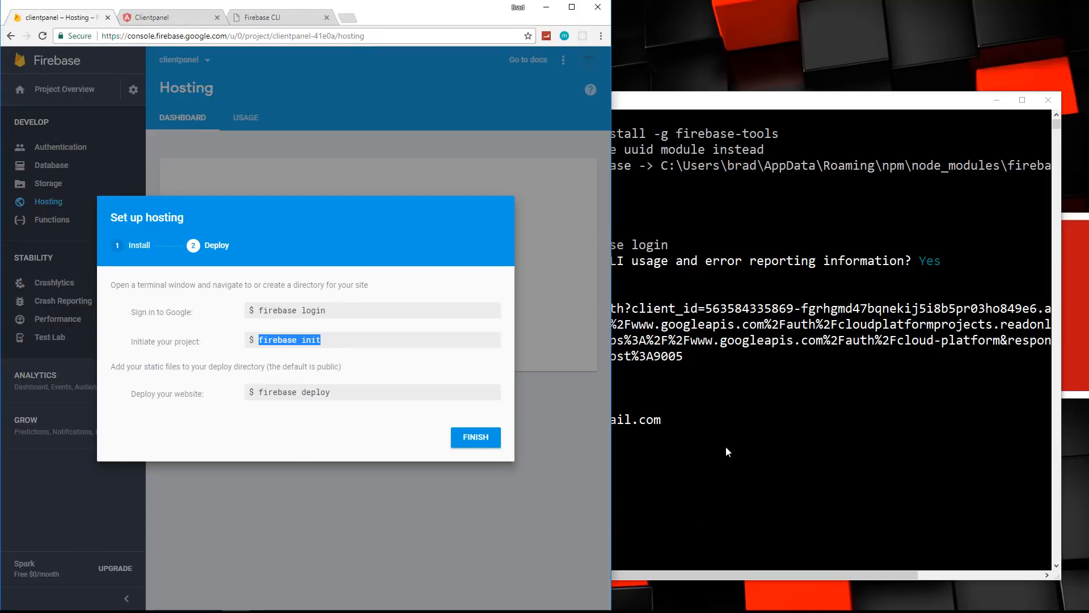
mouse_move(677, 458)
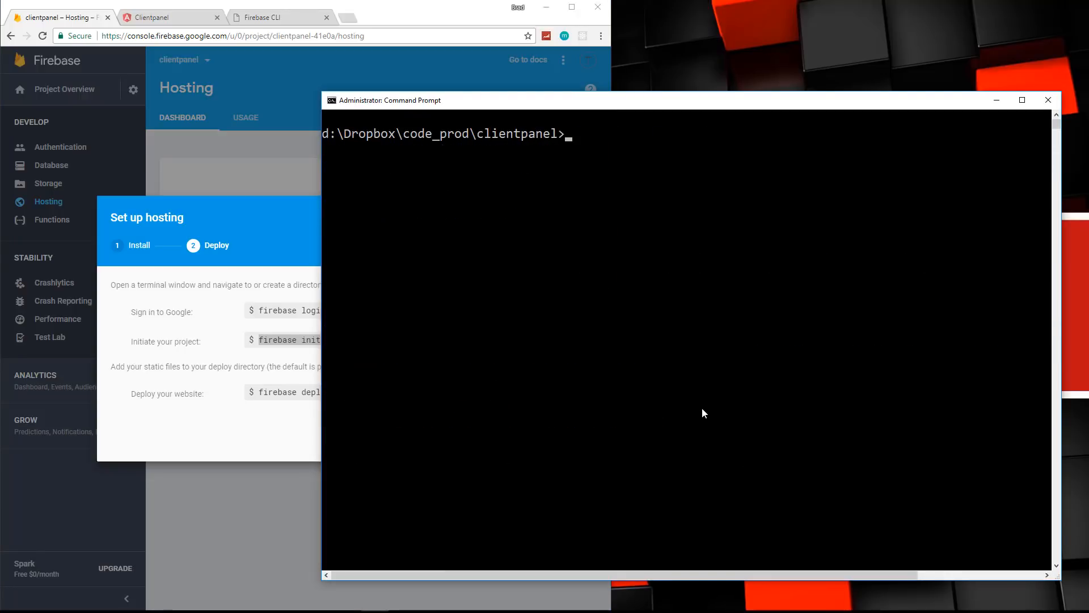
Step: Run firebase init and choose the Database and Hosting features
text(firebase init)
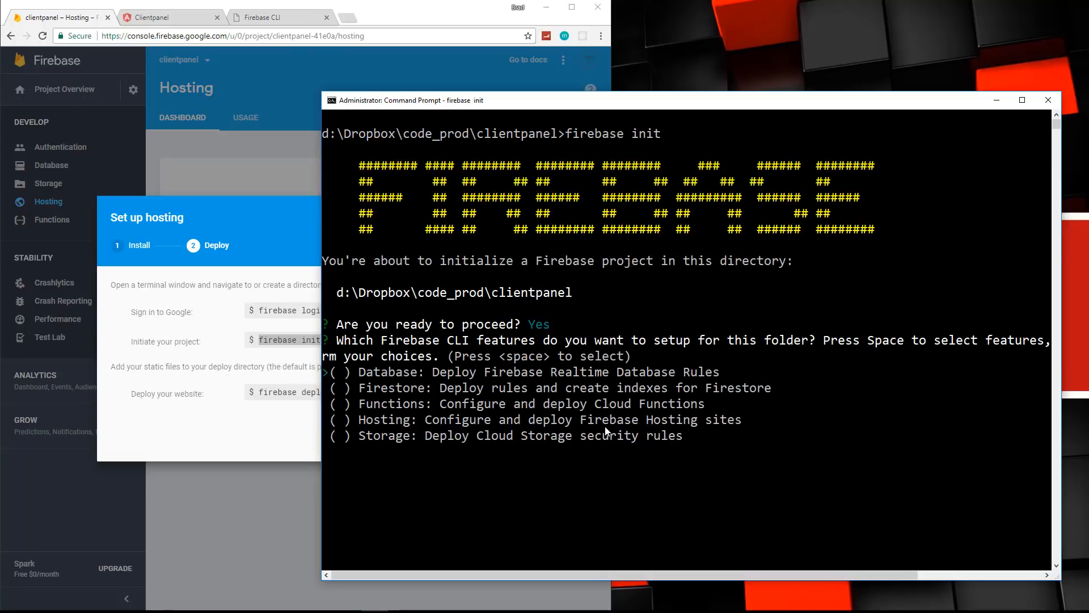
key(Down)
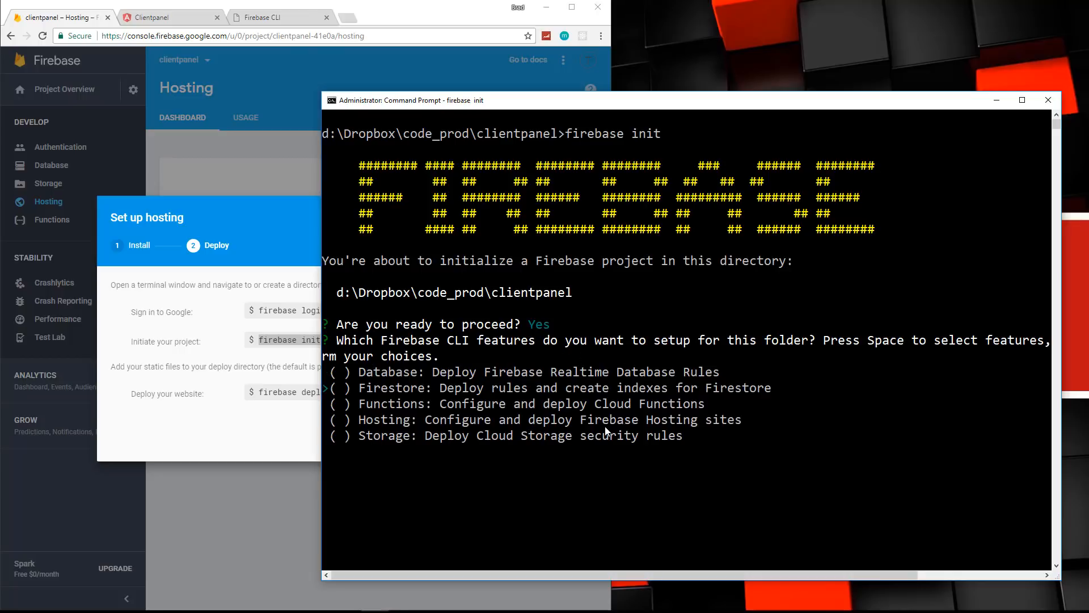
key(space)
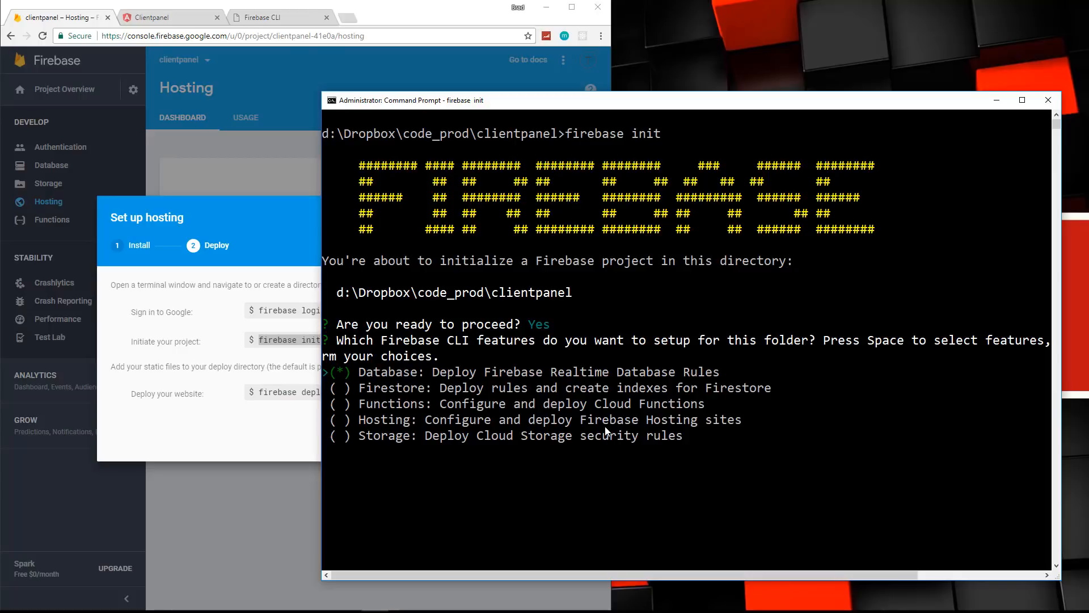
key(Down)
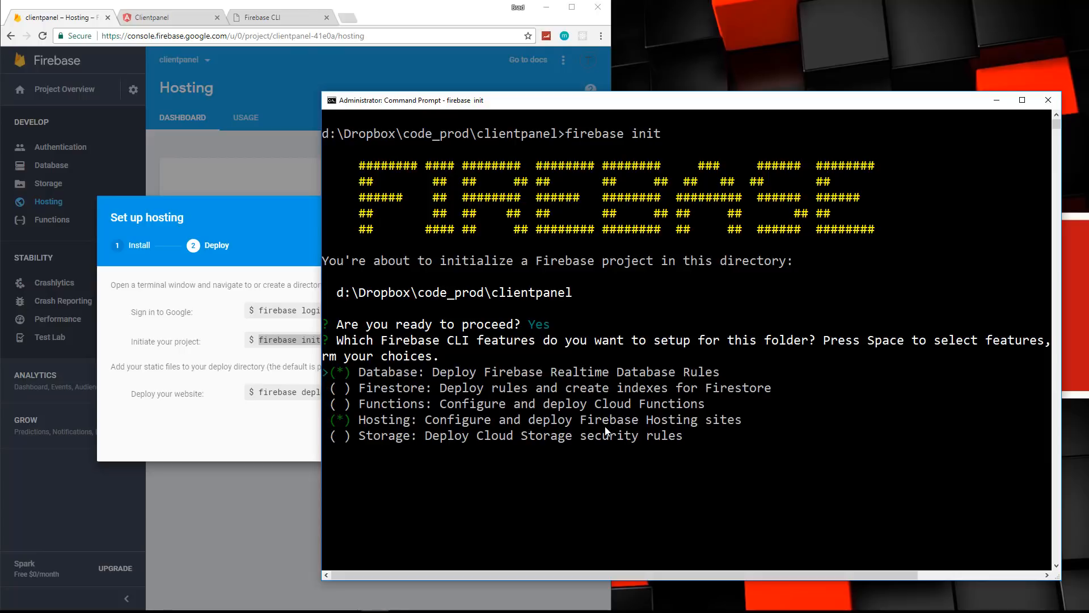
key(enter)
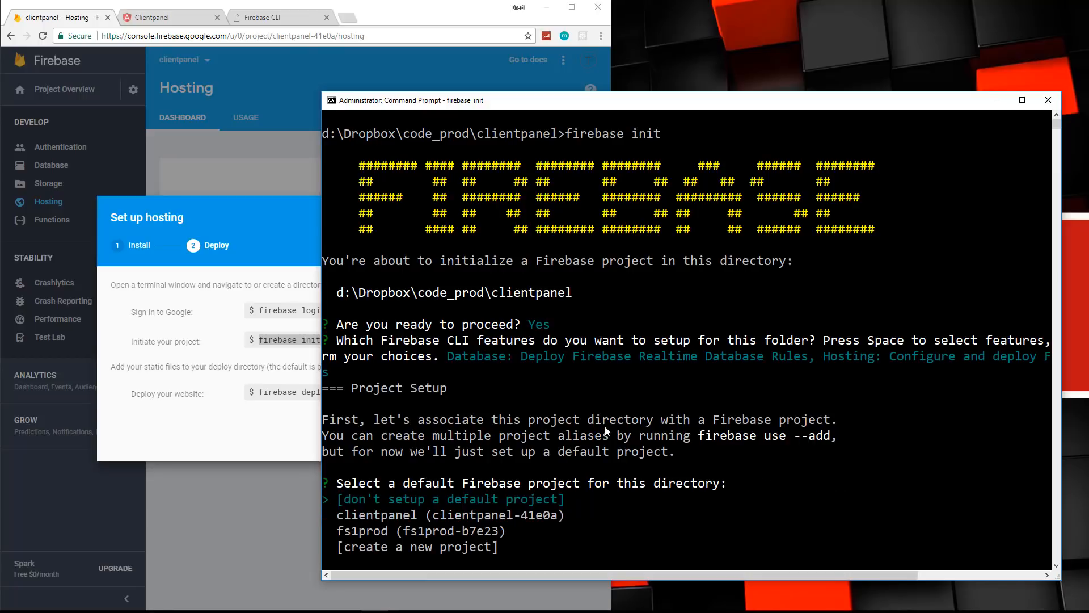
Step: Pick clientpanel as project, keep database.rules.json, use dist, and enable single-page rewrites
key(Down)
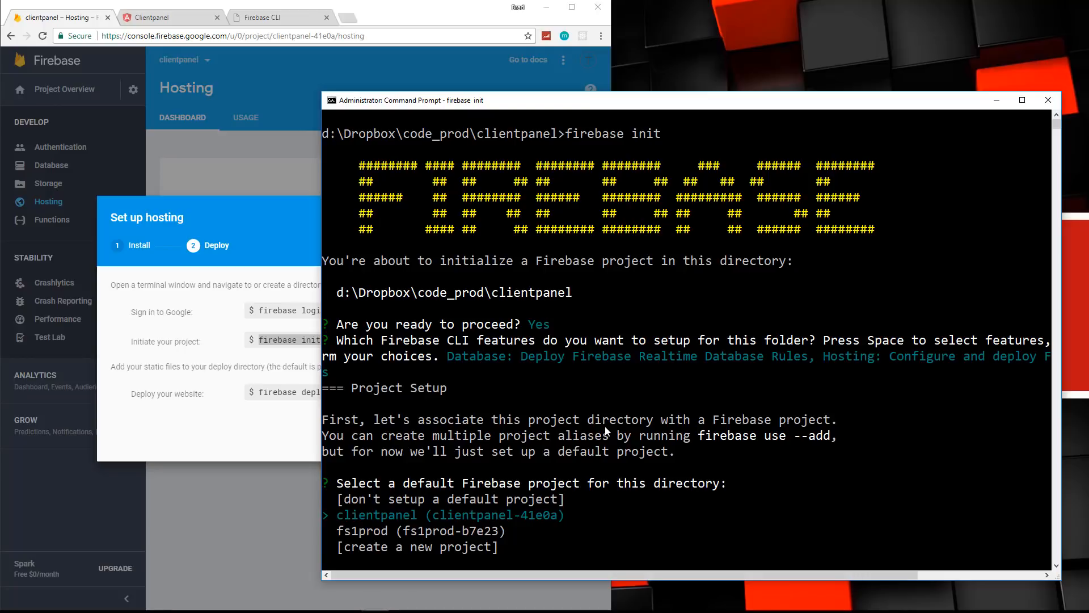
key(enter)
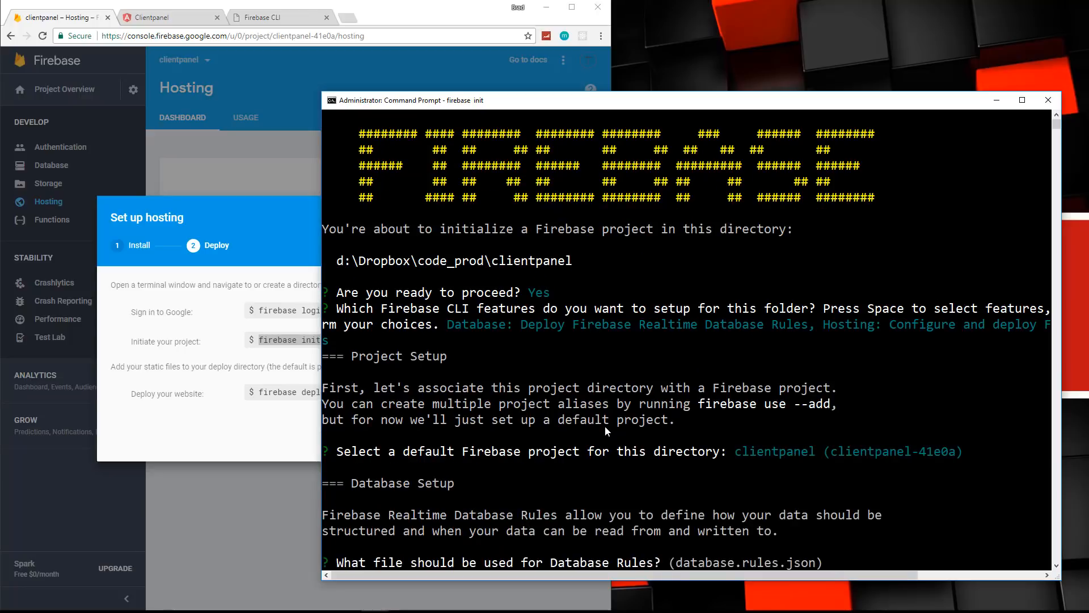
key(enter)
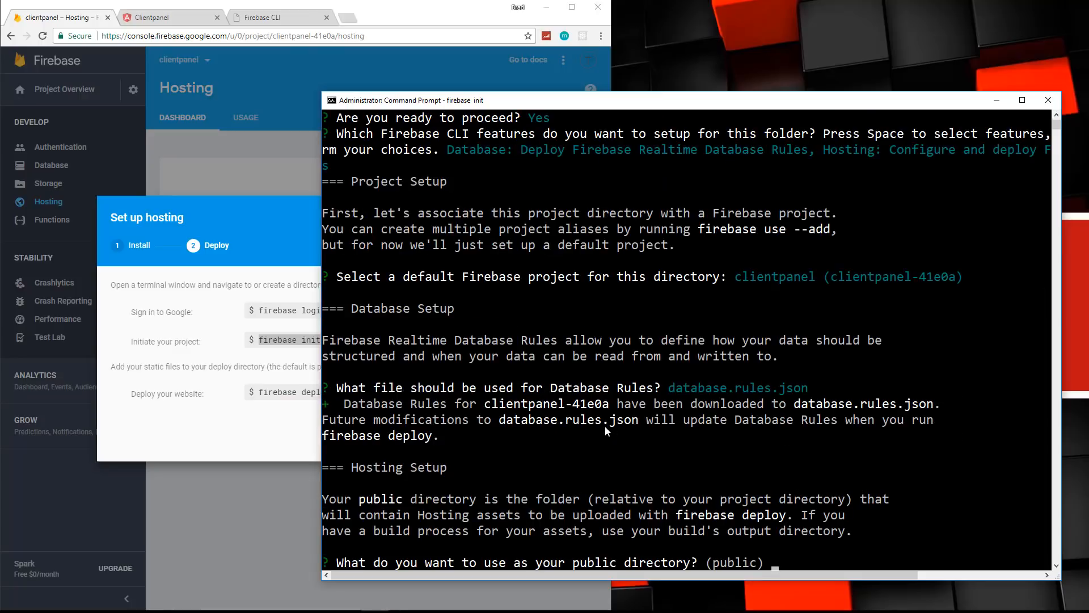
mouse_move(689, 552)
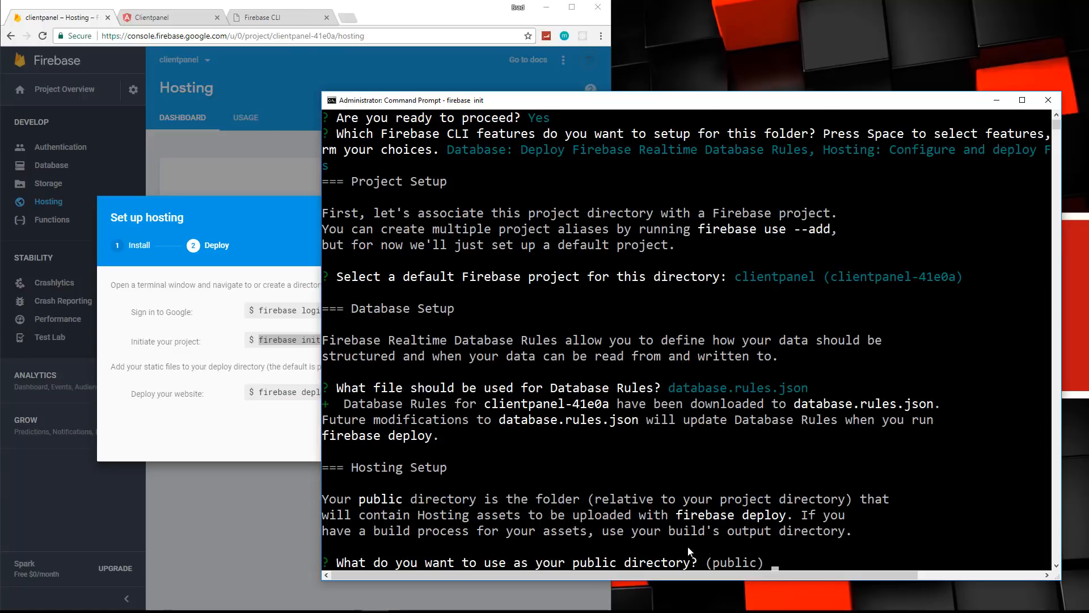
mouse_move(677, 507)
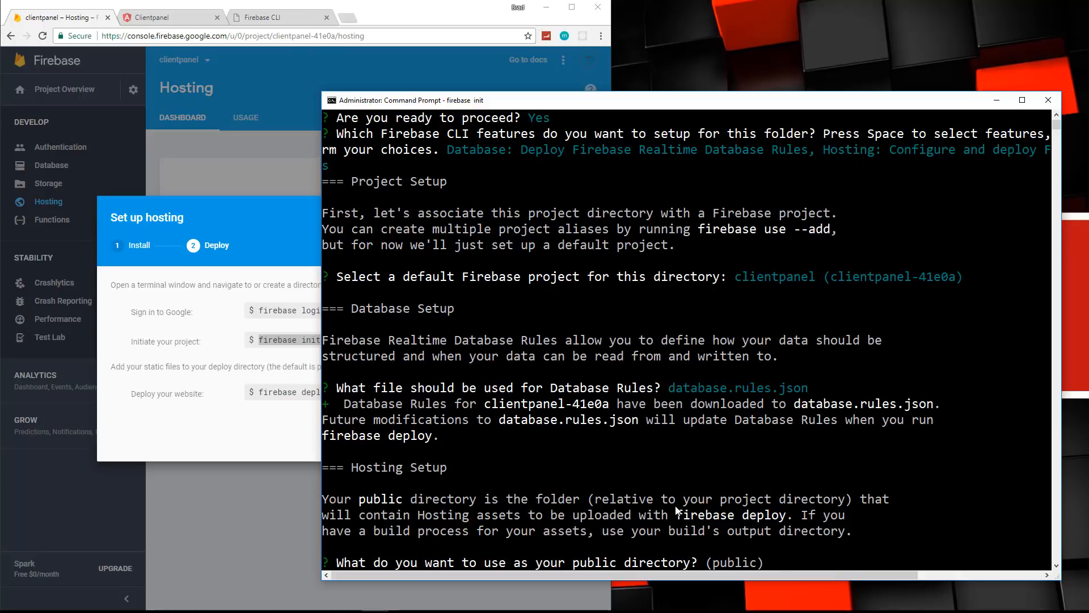
text(di)
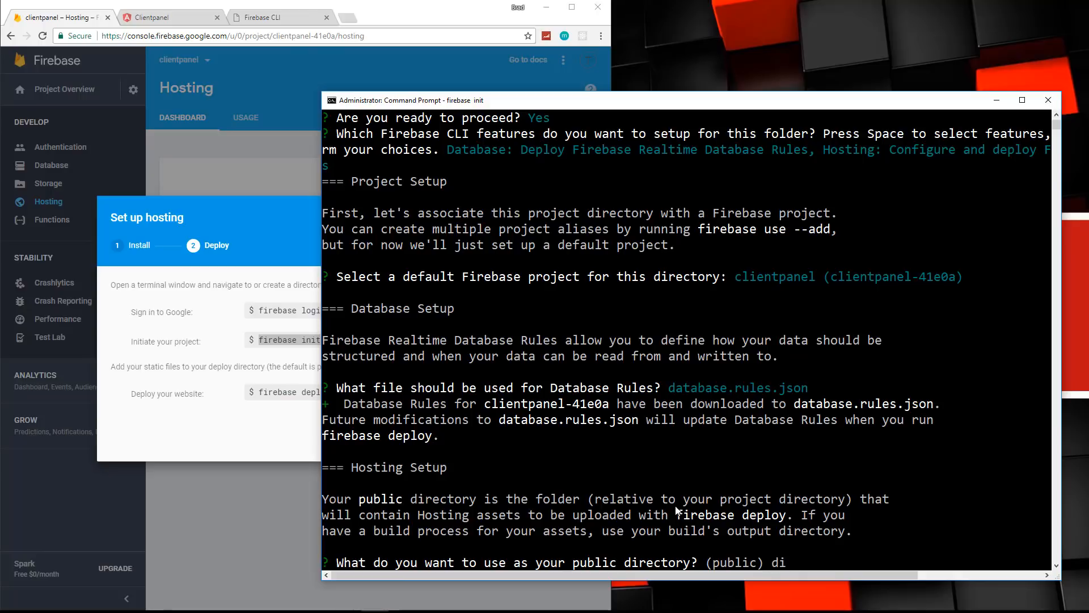
text(dist)
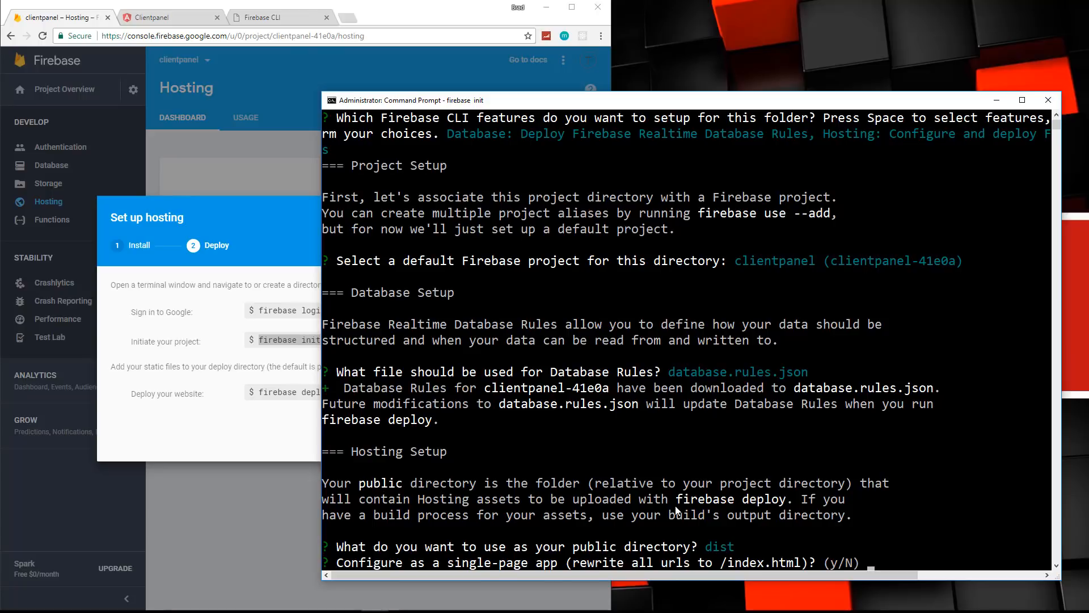
text(y)
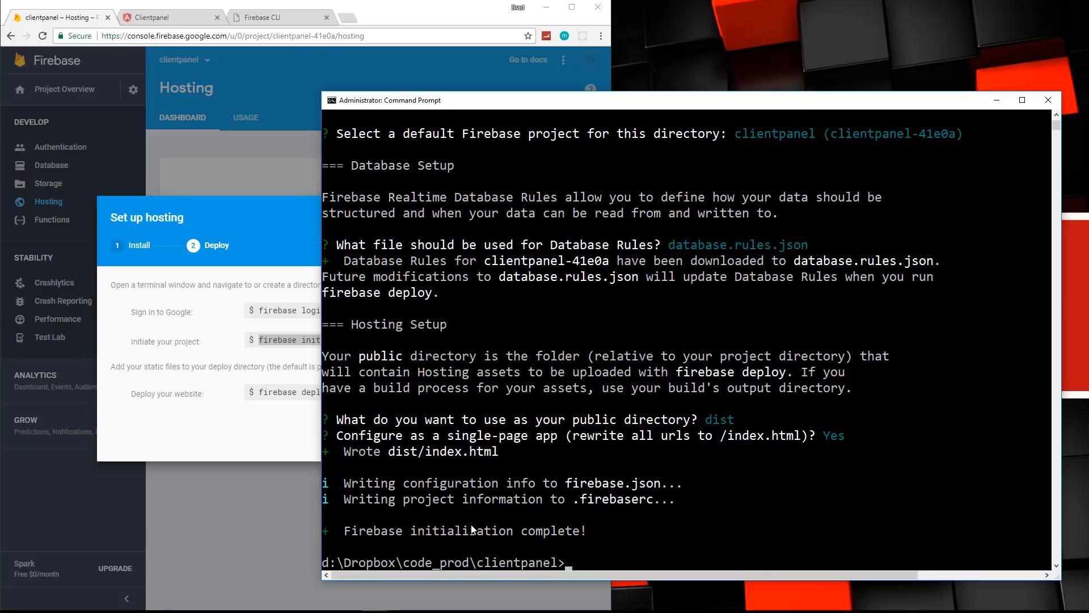
mouse_move(266, 439)
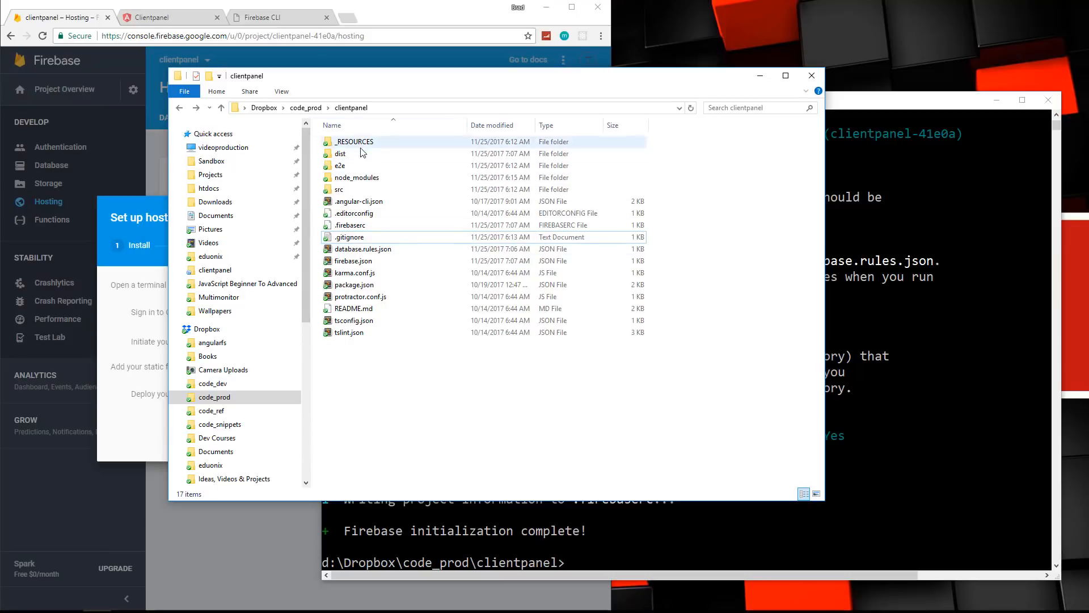
Step: Select the dist folder in the clientpanel project and open its context menu to delete it
click(340, 154)
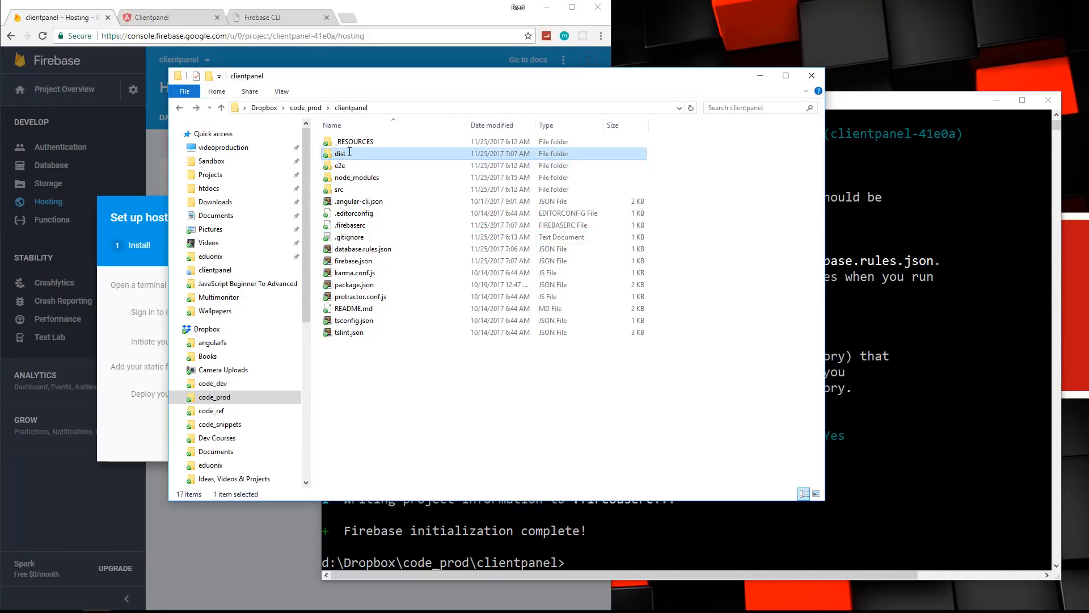
right_click(341, 154)
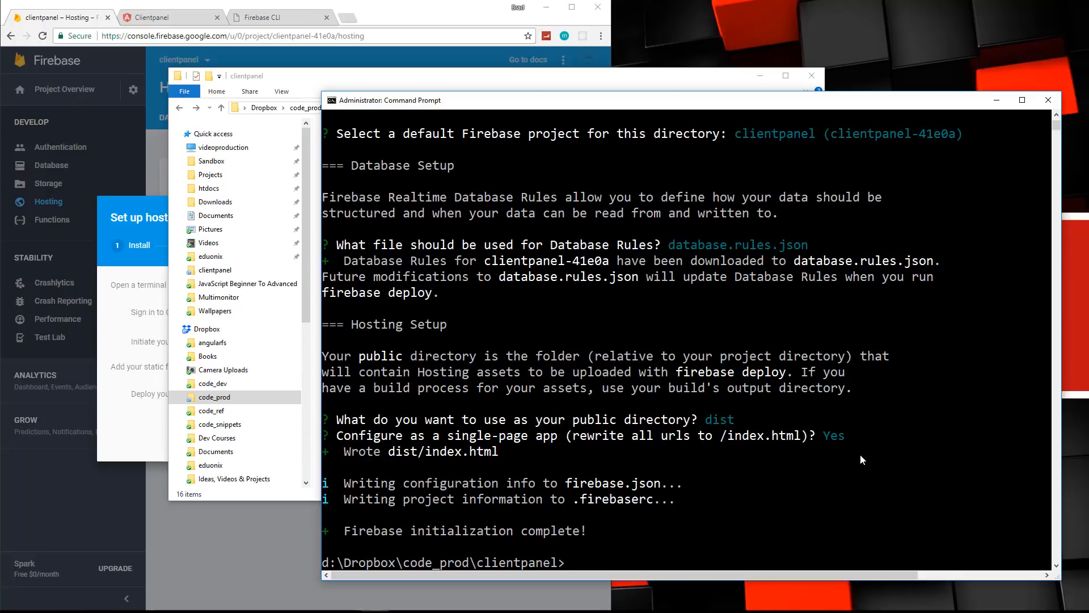
Step: Run ng build --prod, then firebase deploy until the deploy completes
text(ng)
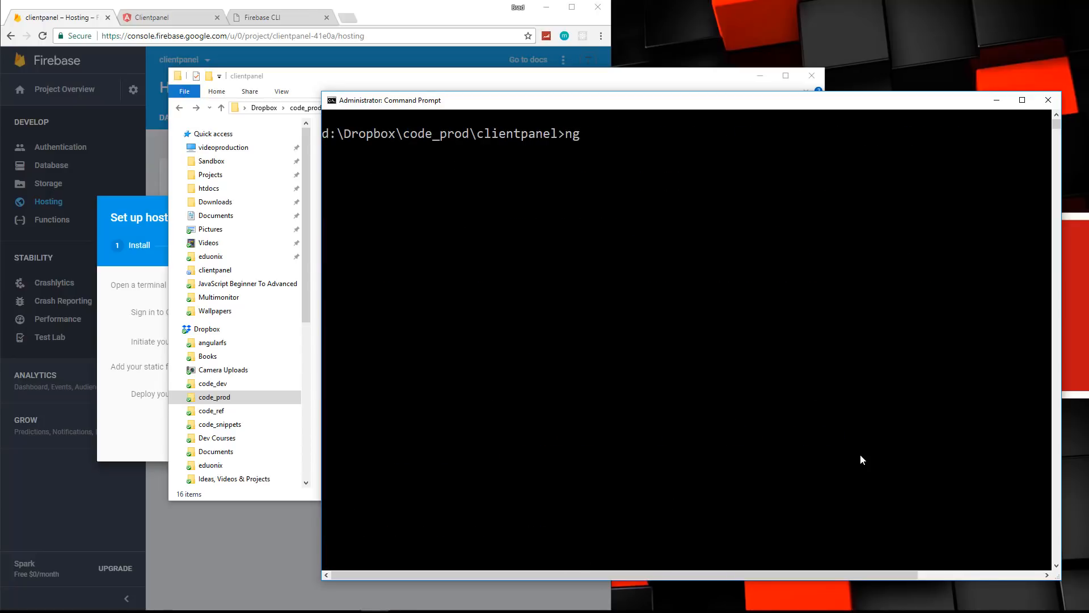
text(build --prod)
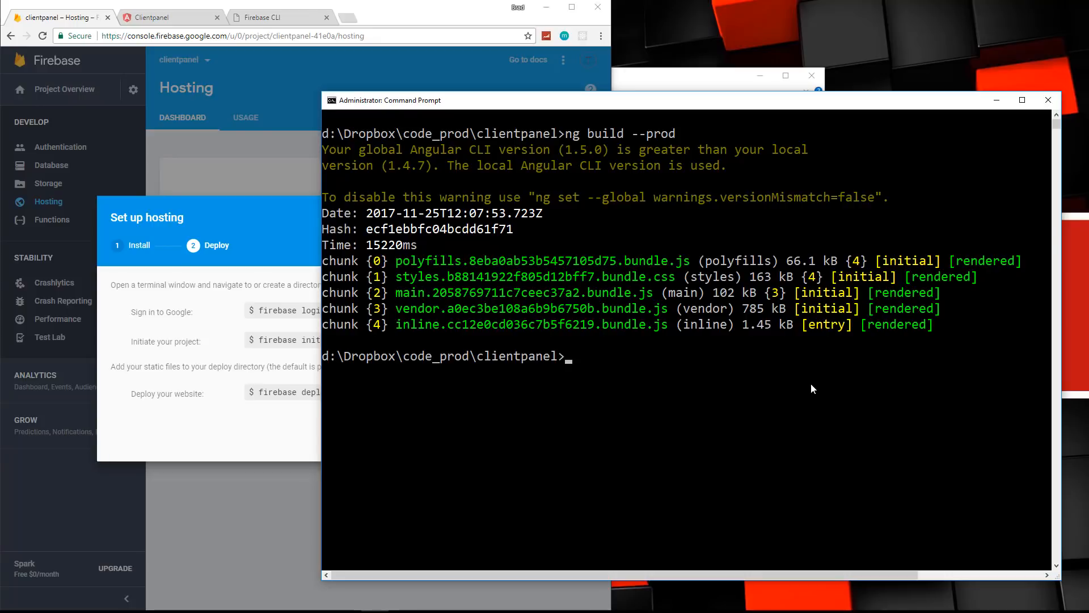
text(firebase d)
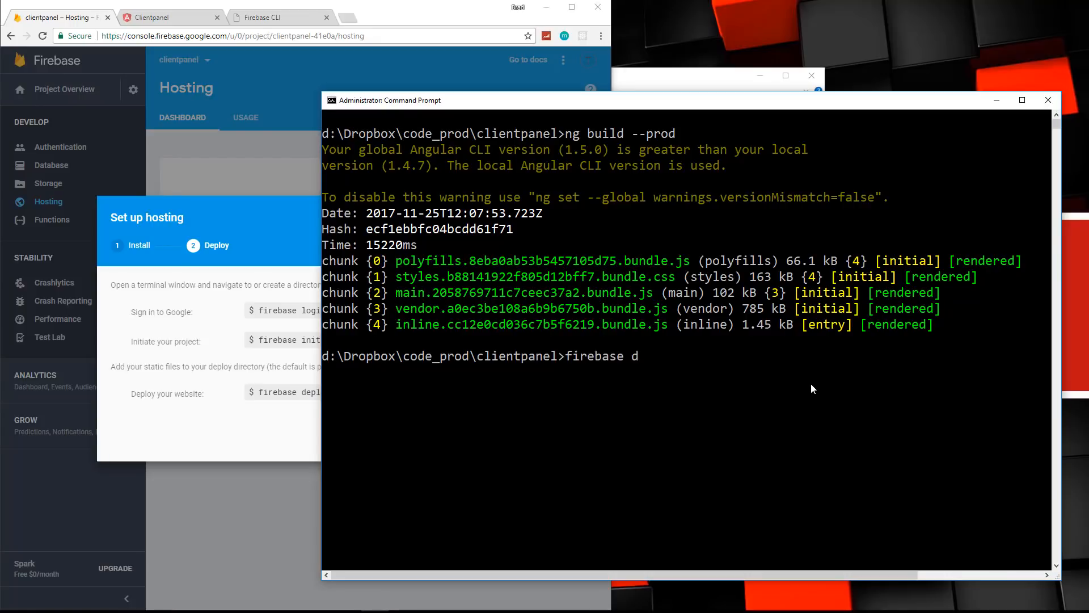
text(eploy)
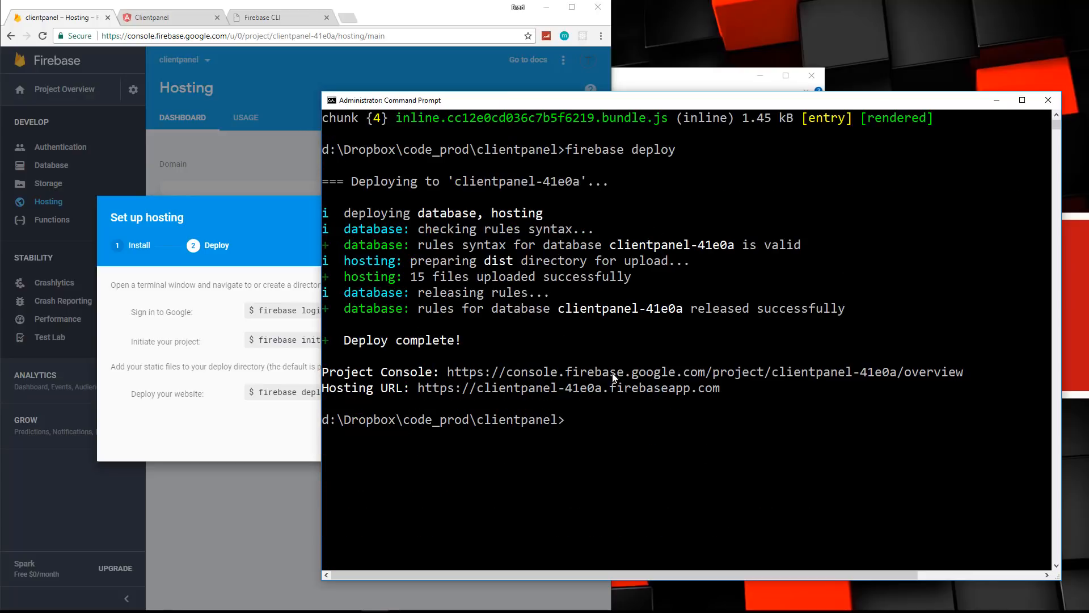
mouse_move(574, 396)
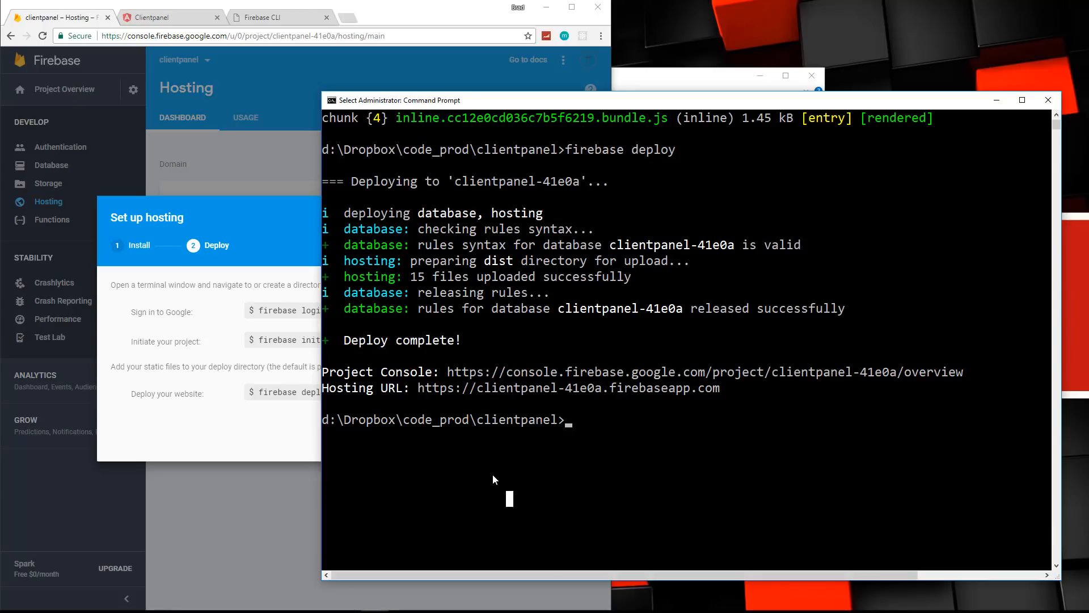
Step: Run firebase open hosting:site to launch the live ClientPanel login page
text(firebase)
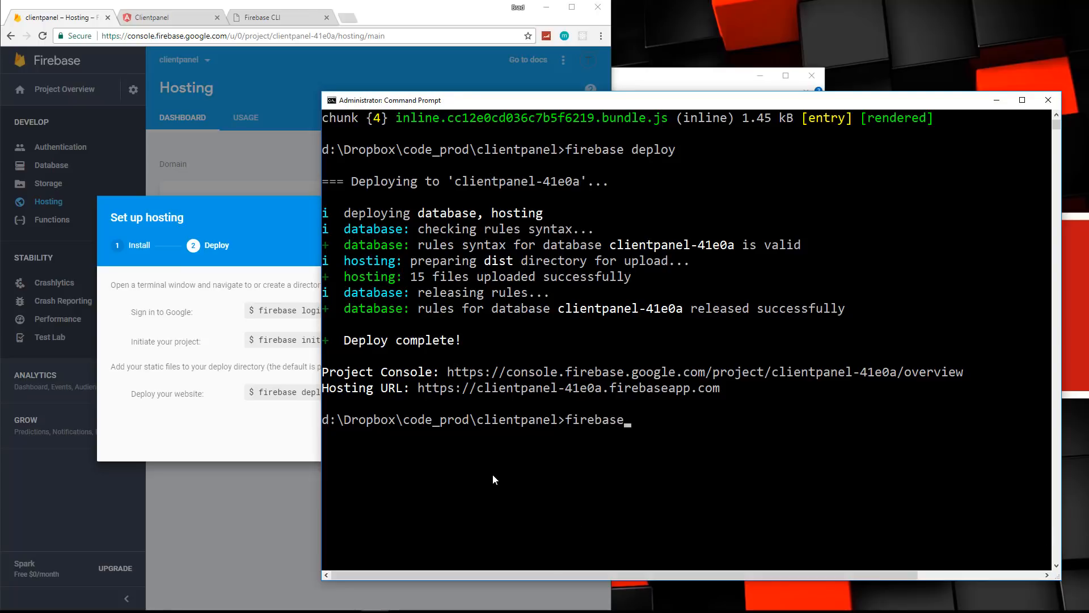
text(open)
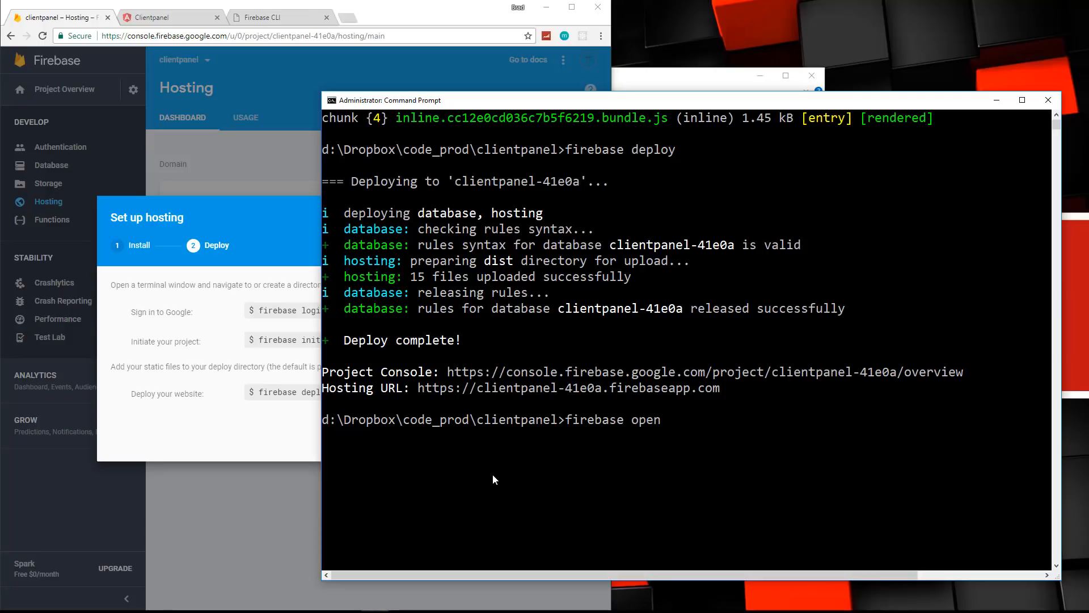
text(hosting:)
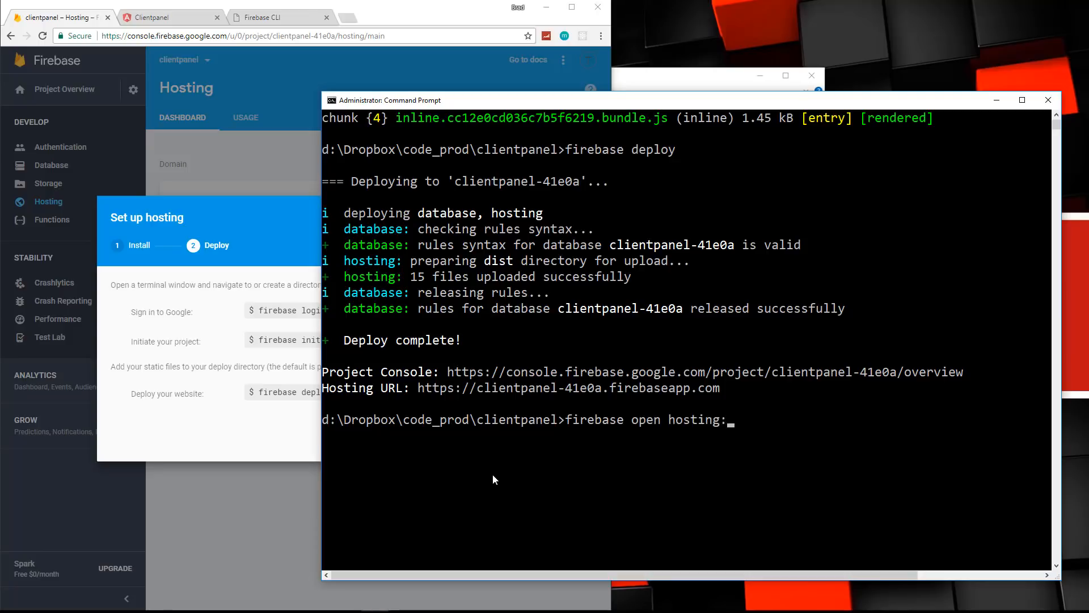
text(:site)
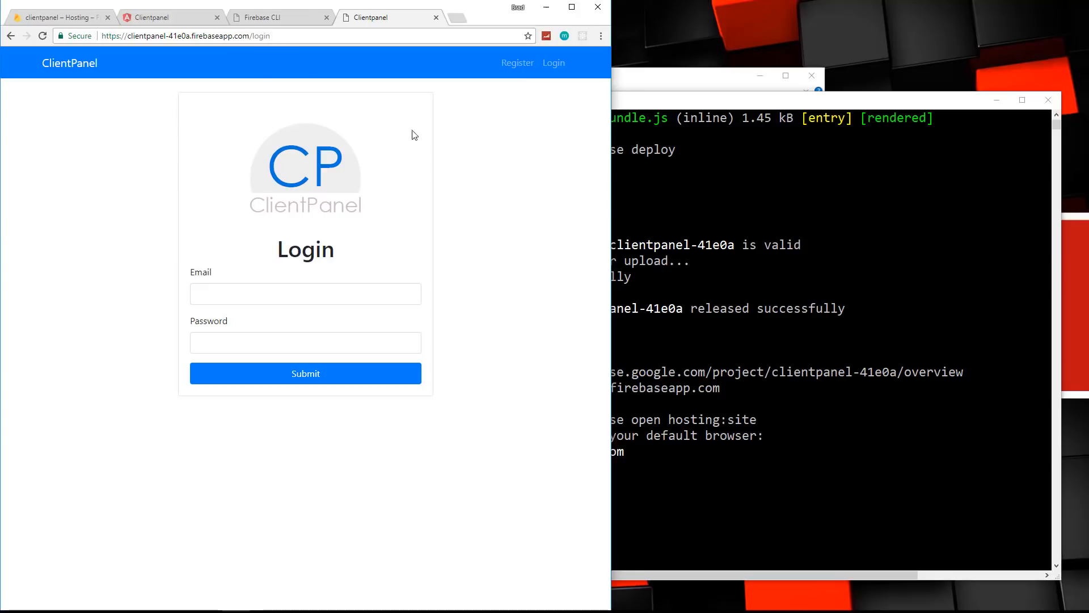
Step: Check the registered user in Firebase Authentication, then log in with the brad@g… email
click(306, 293)
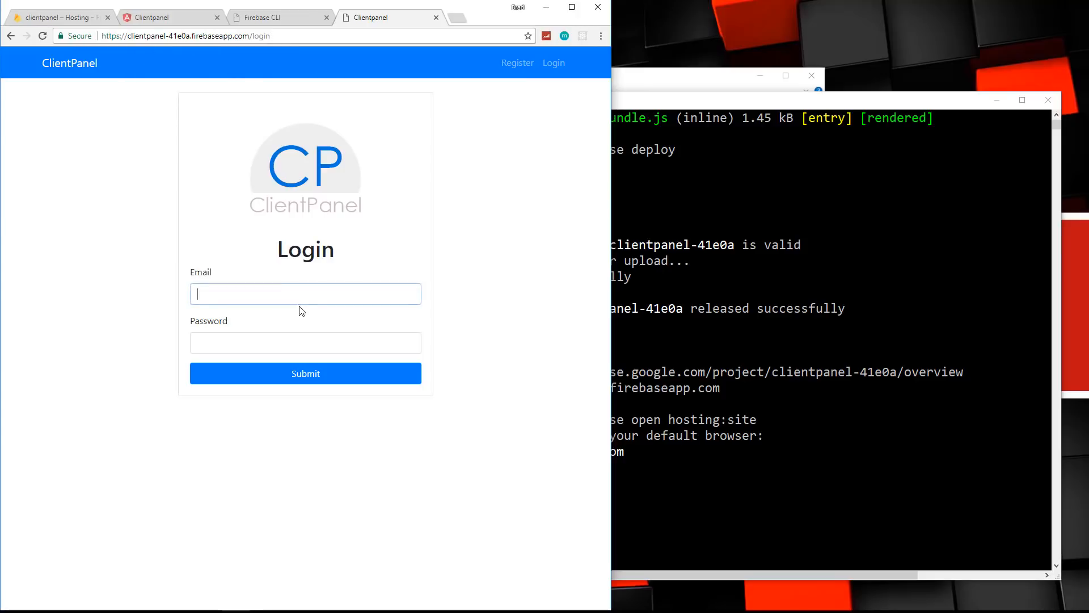
click(170, 16)
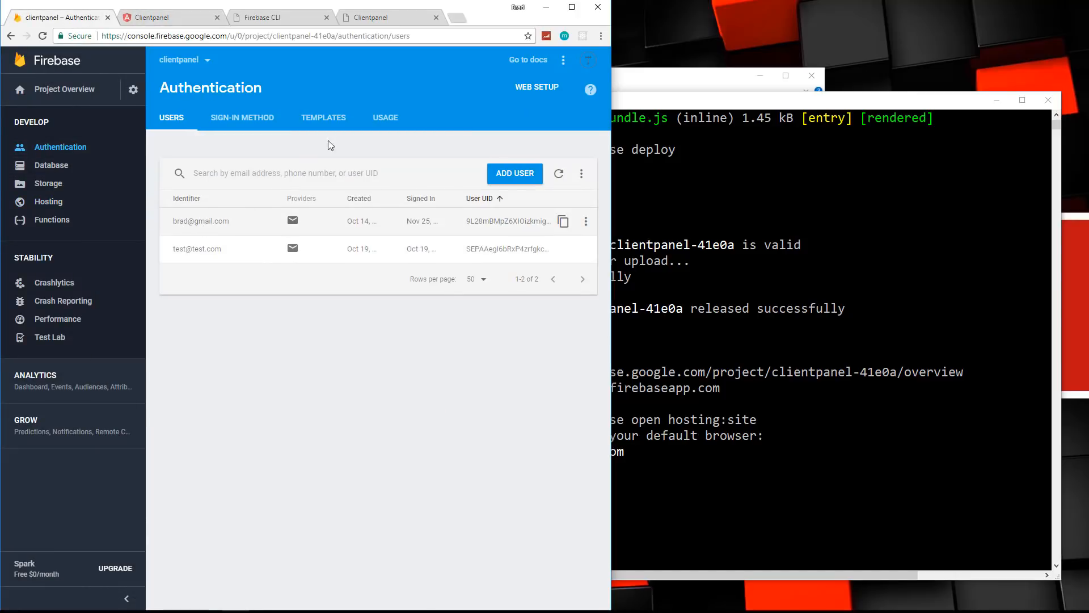
click(385, 18)
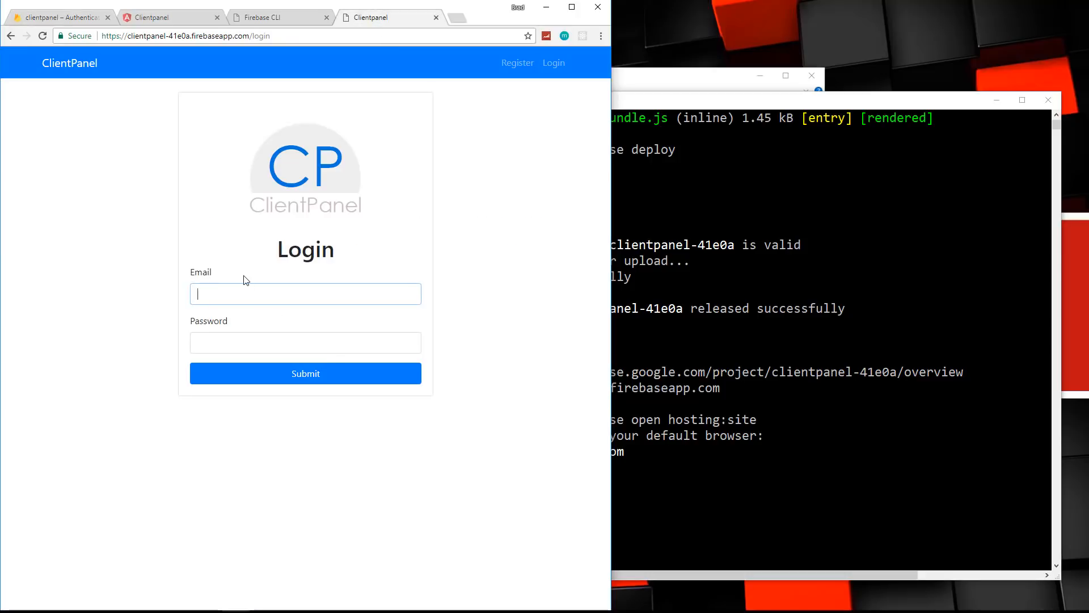
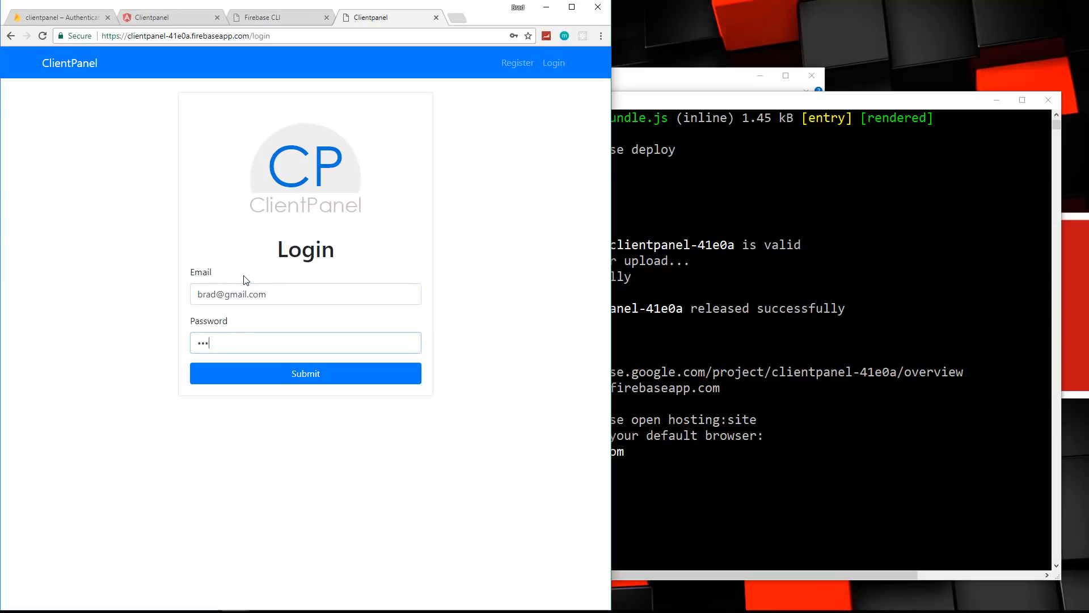
click(305, 373)
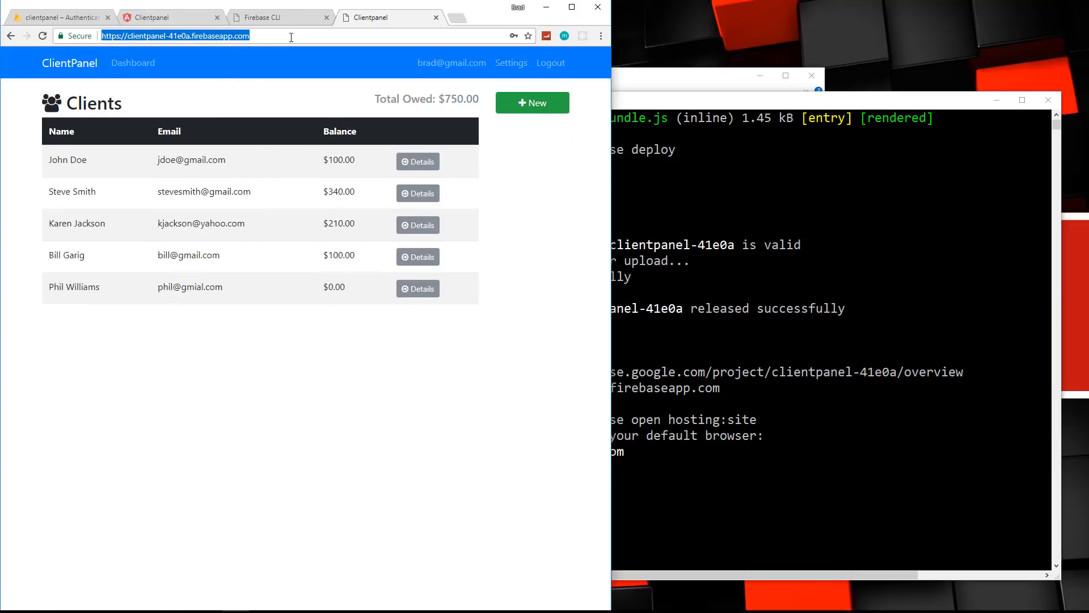
Step: View the Hosting dashboard, open and cancel Connect Domain, then return to the ClientPanel tab
click(59, 16)
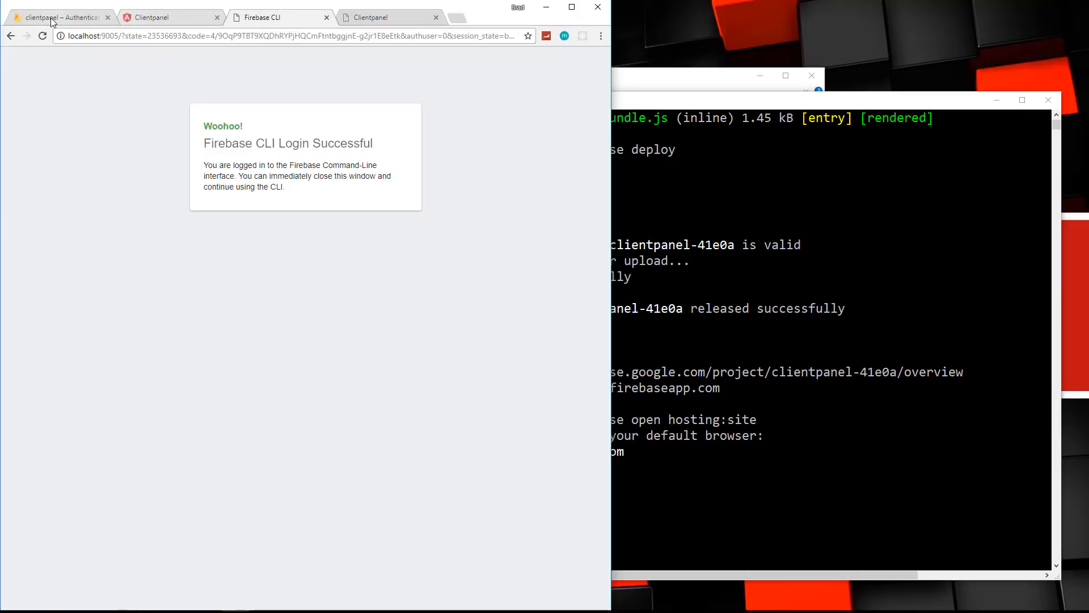
click(59, 17)
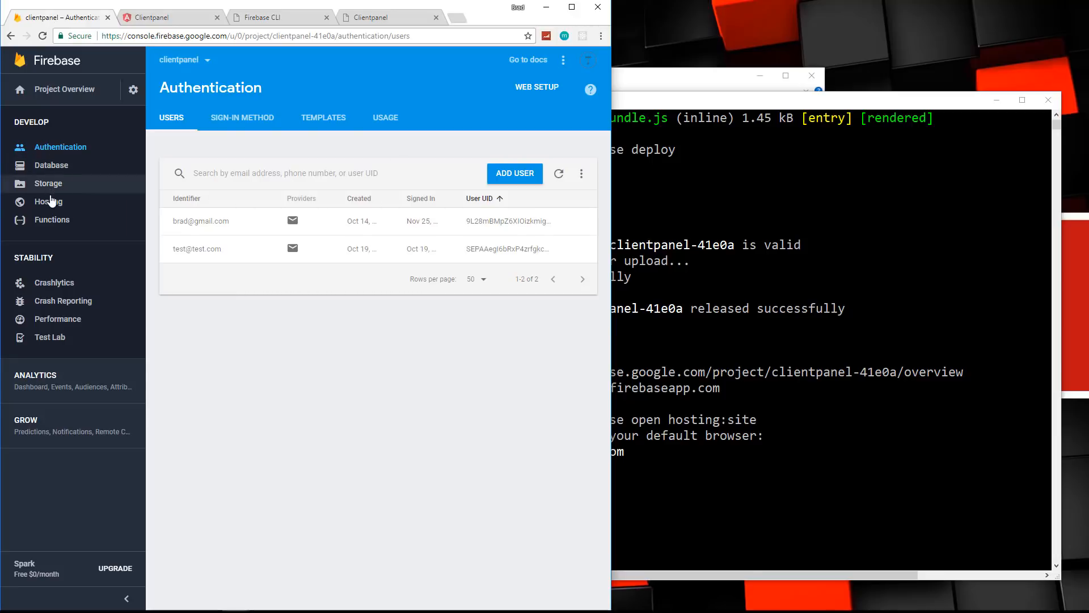
click(48, 201)
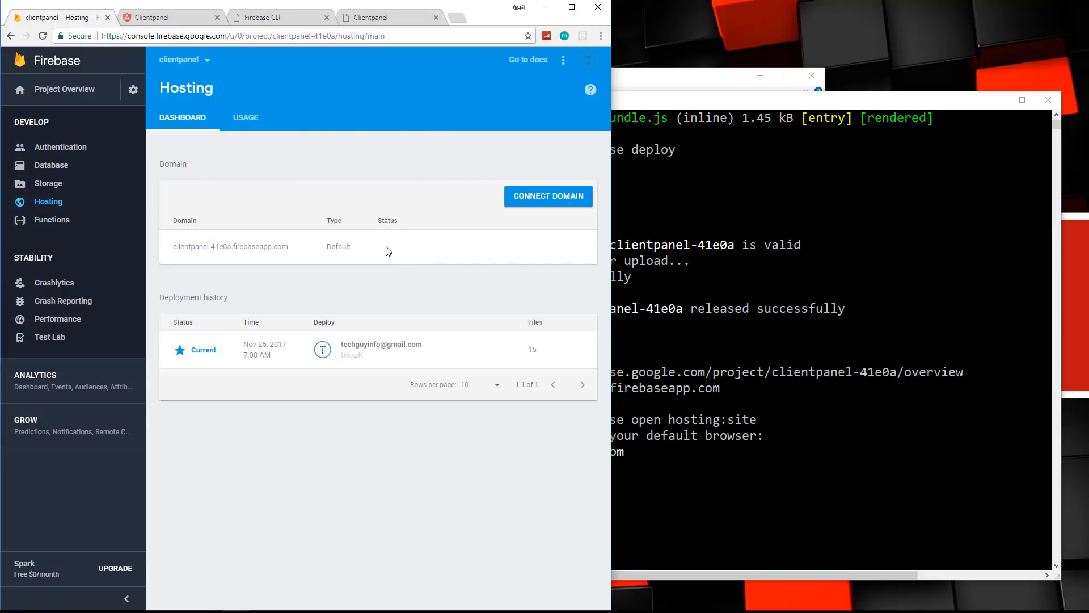
click(548, 196)
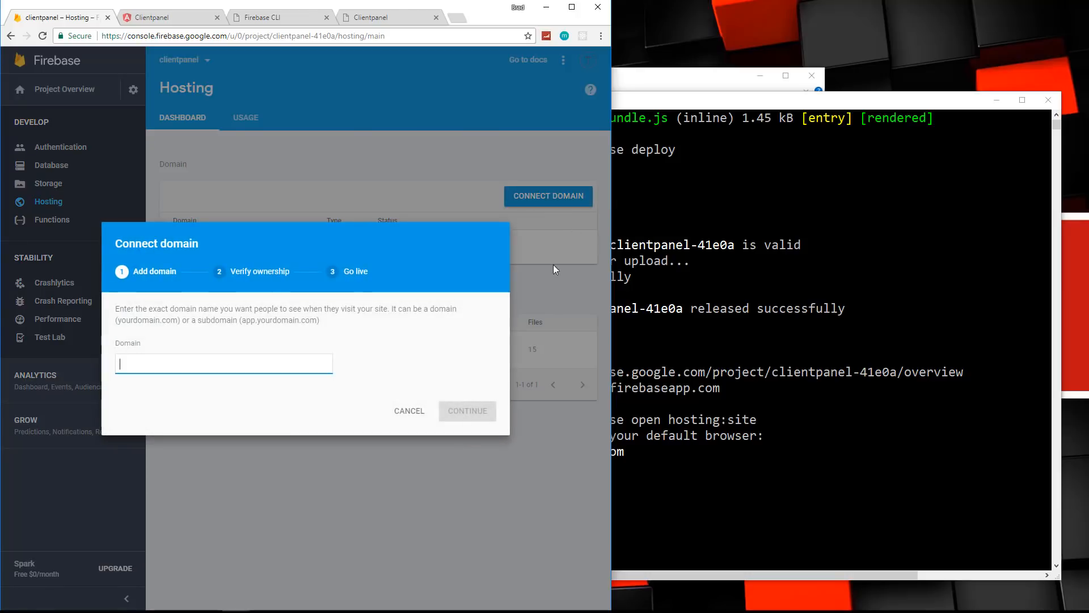
mouse_move(340, 300)
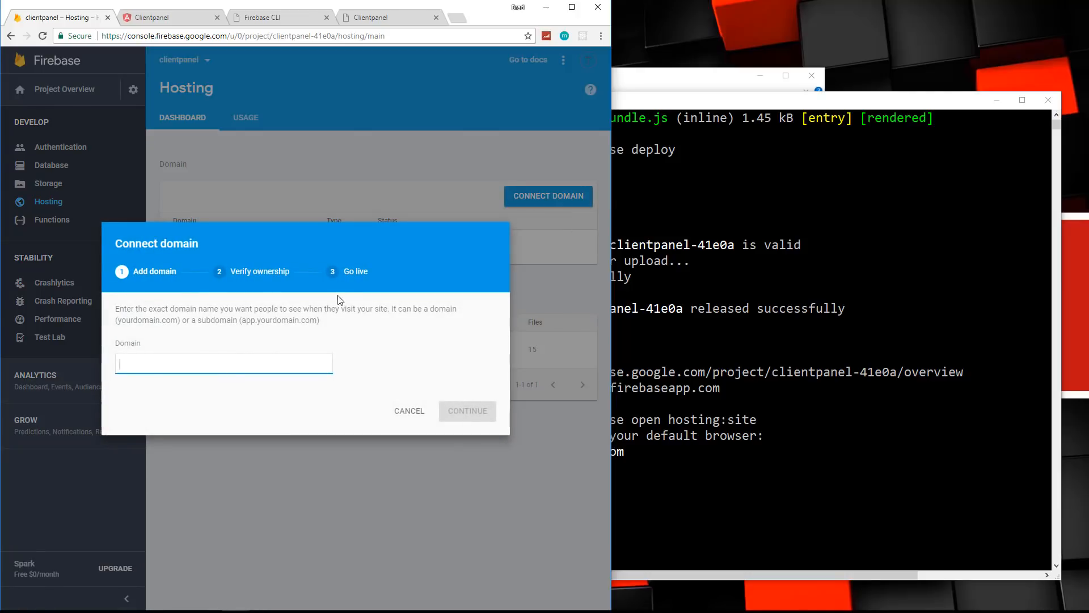
mouse_move(503, 425)
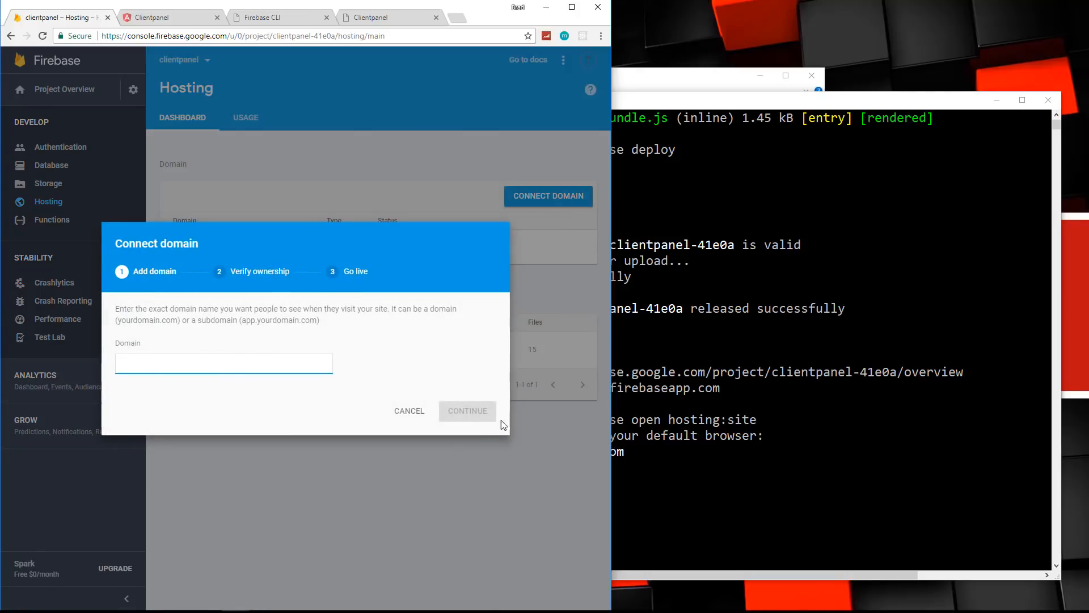
click(409, 411)
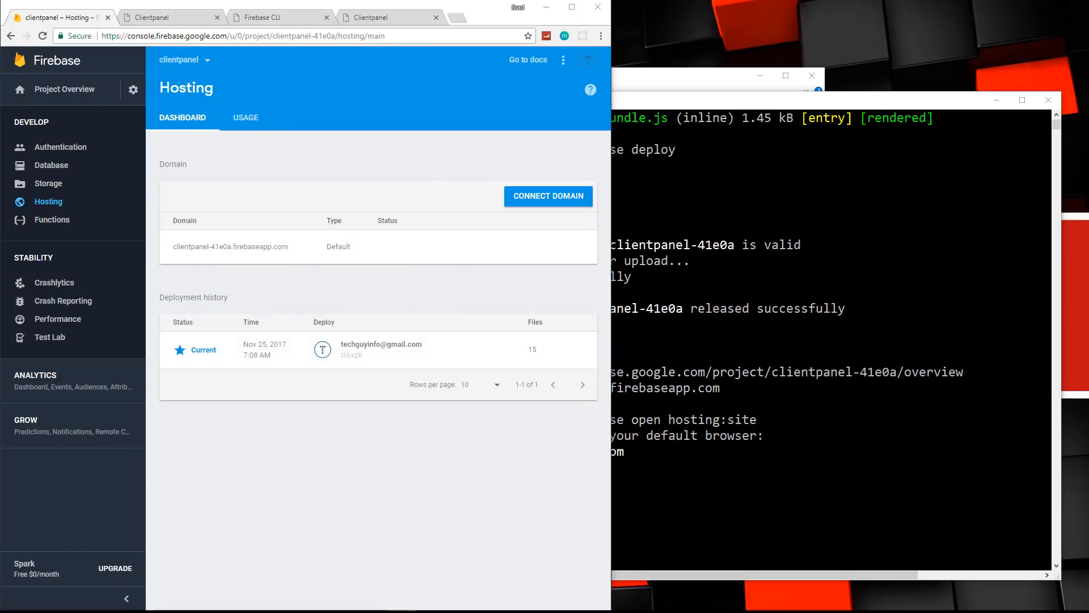
click(171, 16)
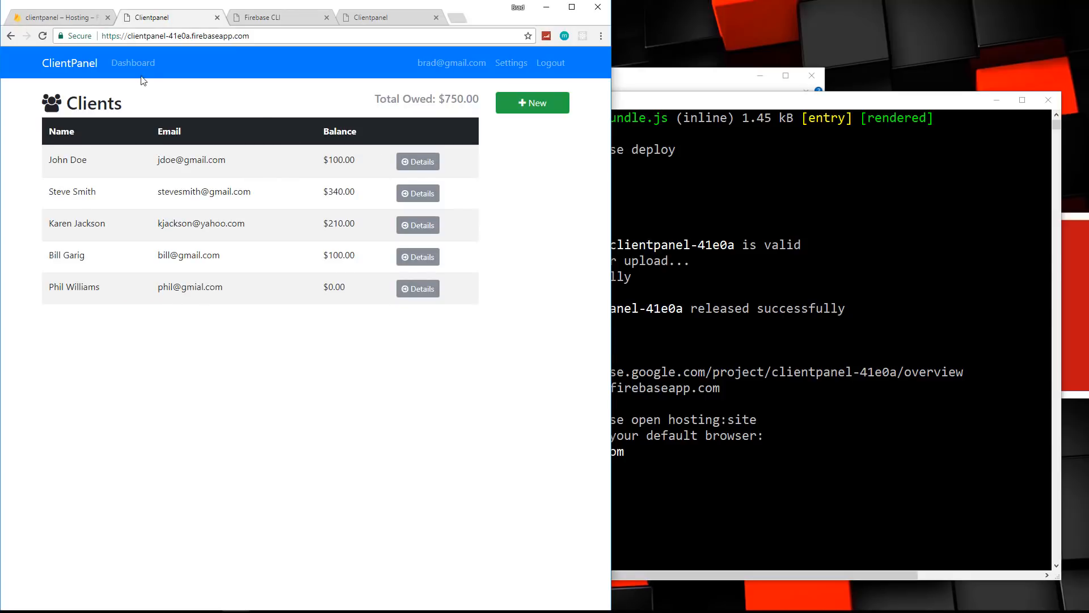
click(418, 161)
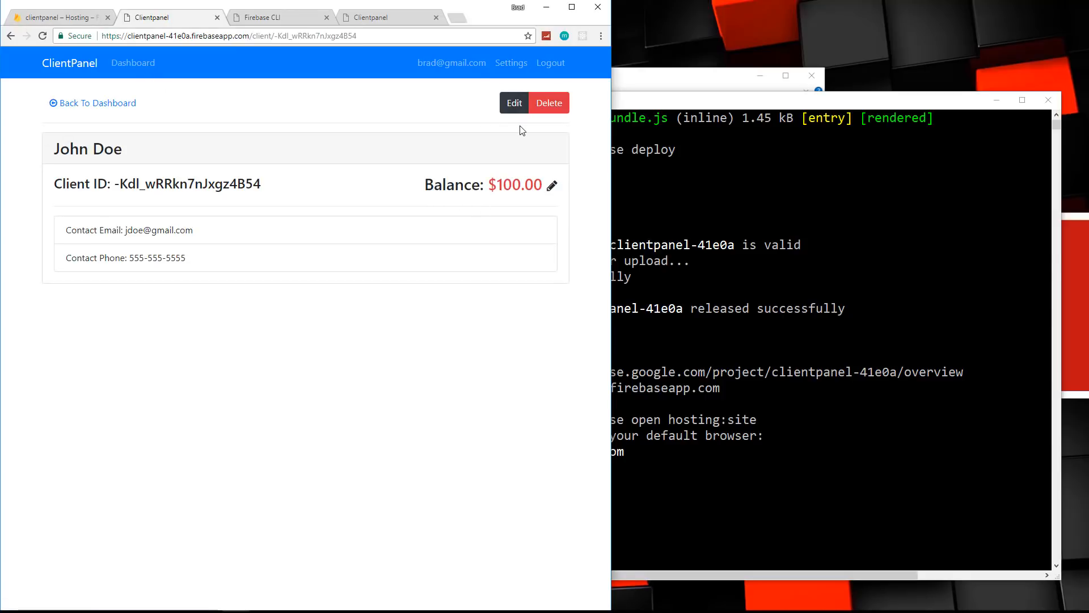
click(92, 103)
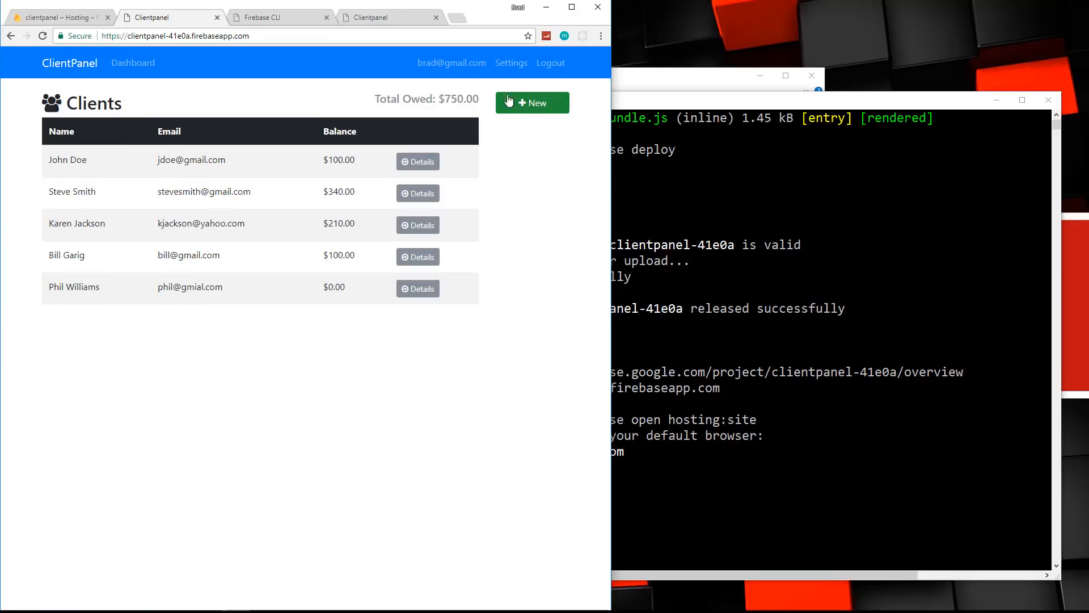
click(531, 102)
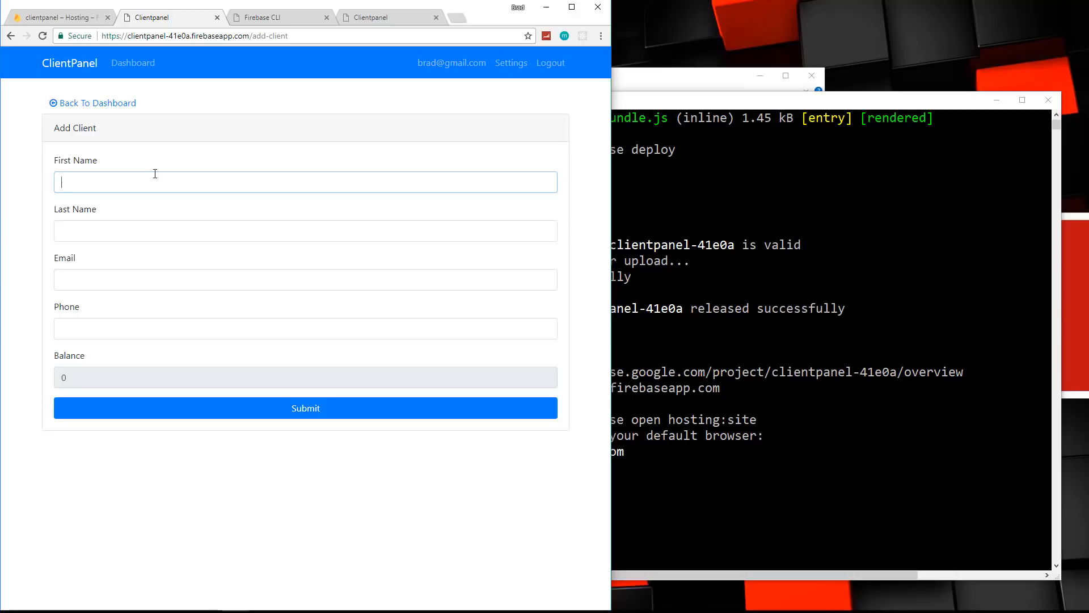
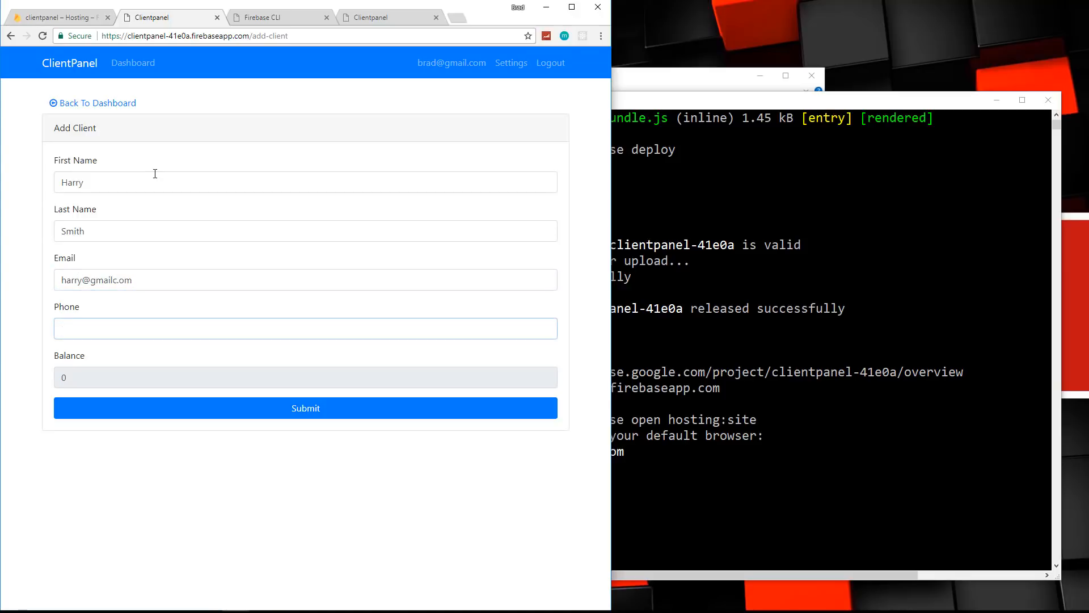
text(555-555-55)
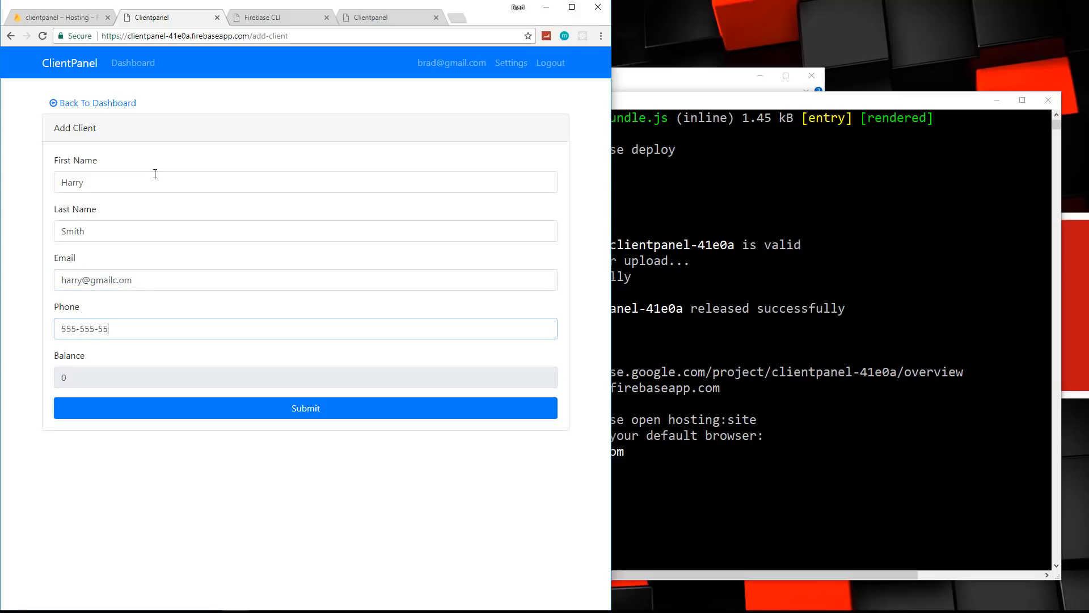
click(305, 408)
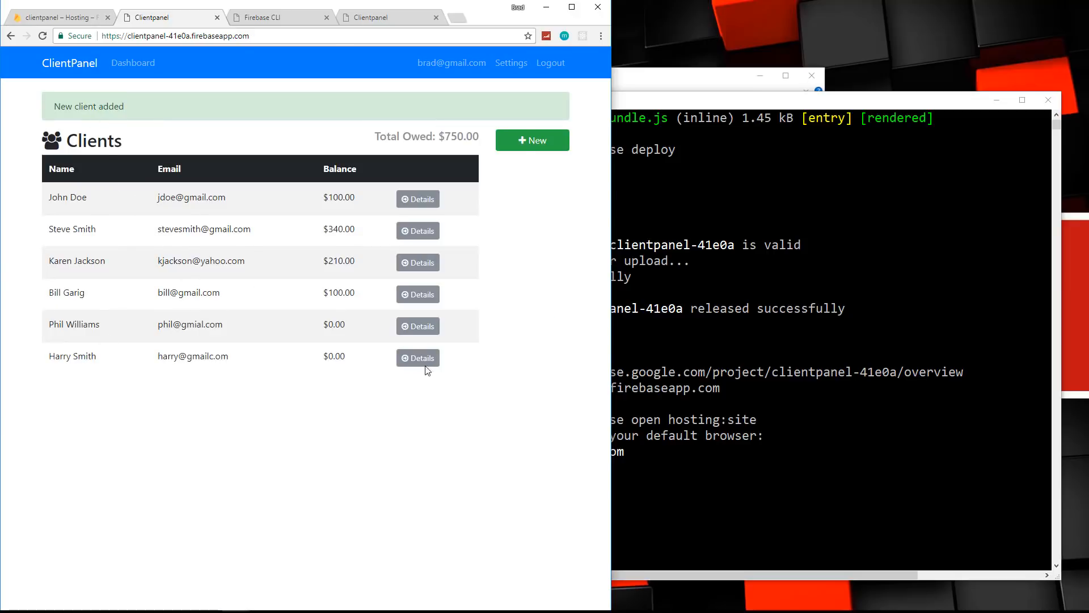
click(417, 358)
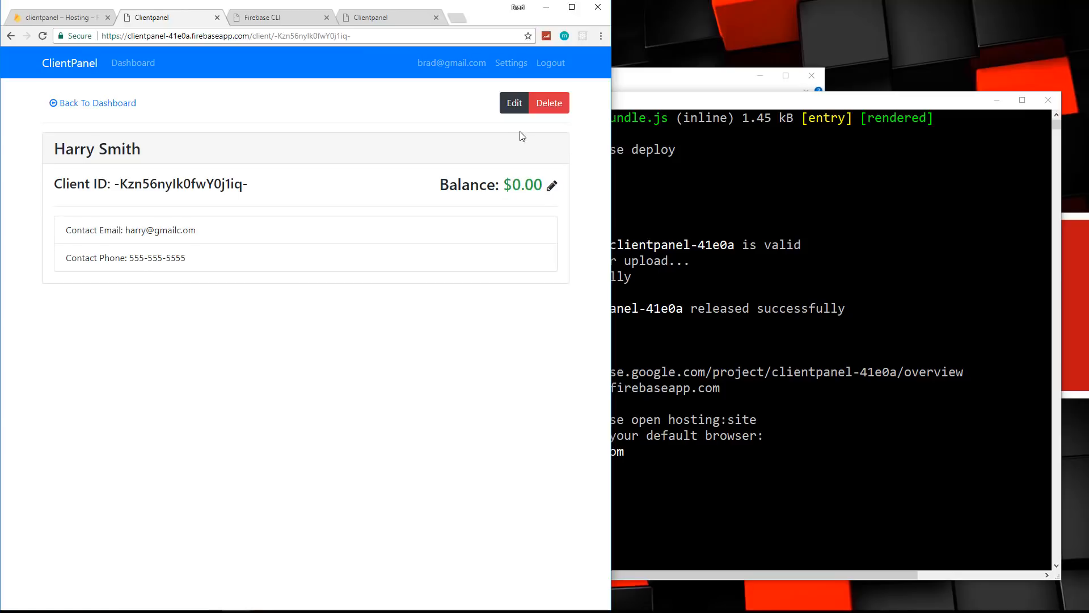
click(514, 103)
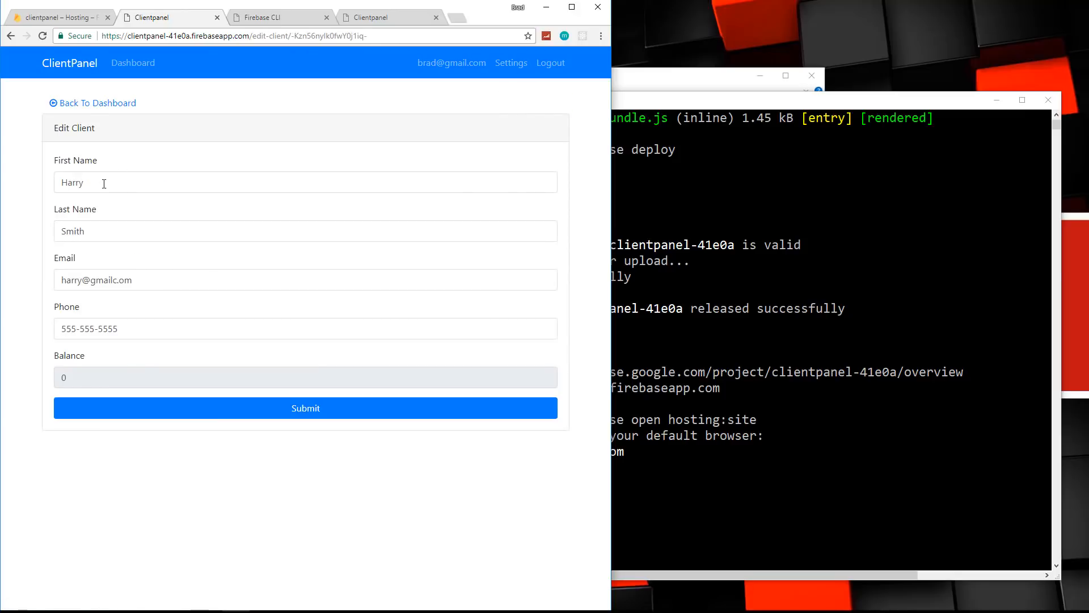
text(J)
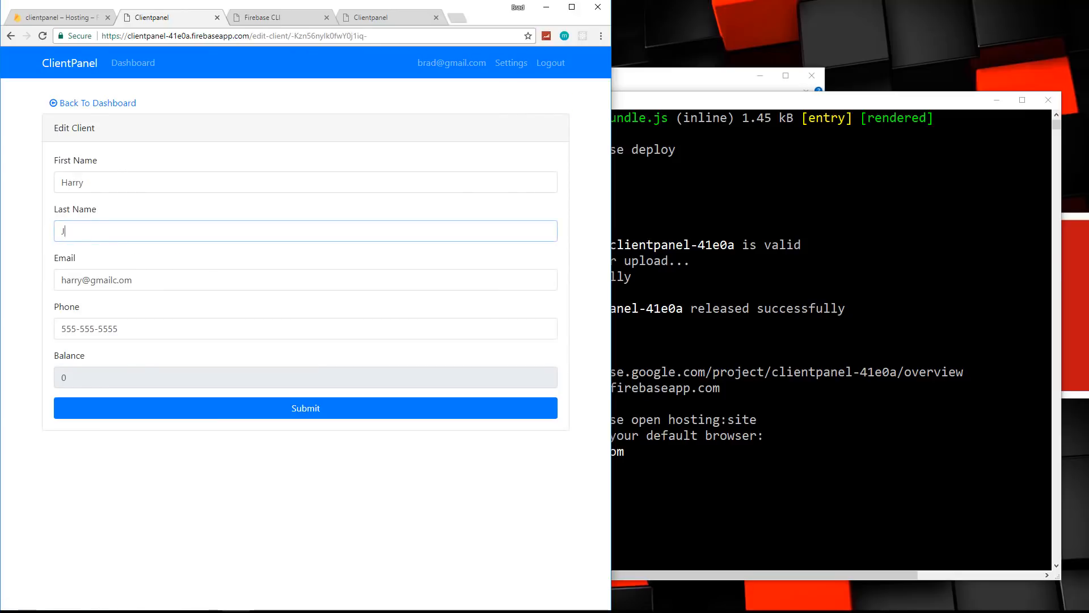
text(ackson)
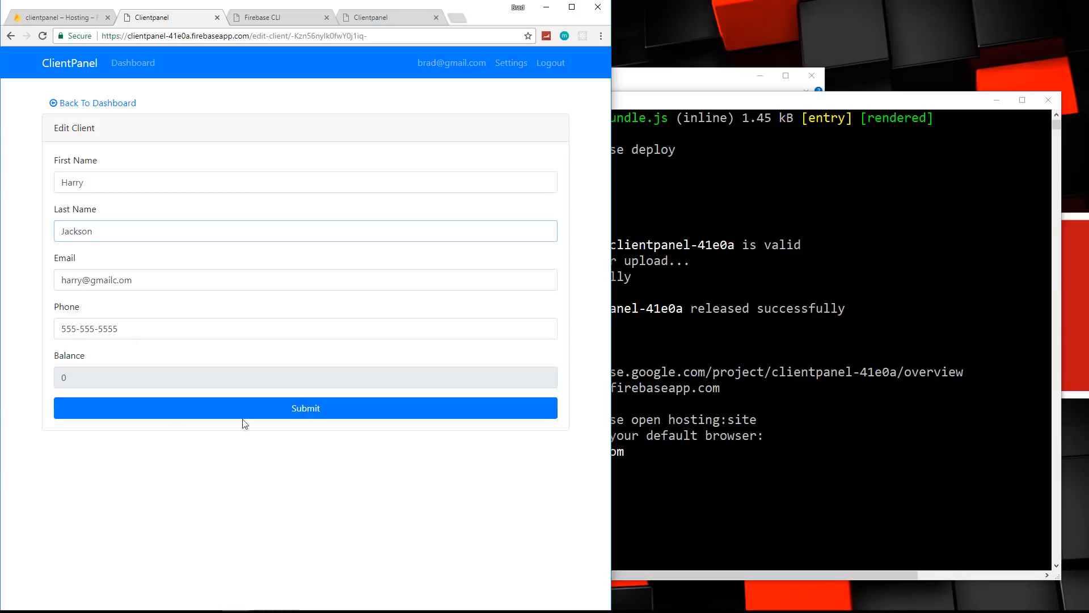
click(305, 408)
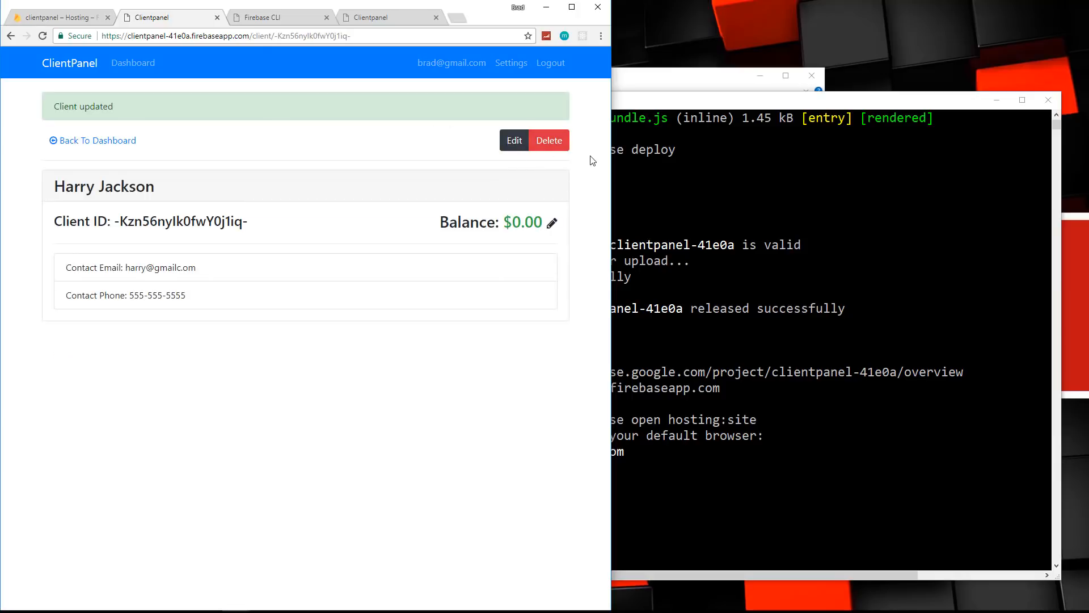
click(548, 139)
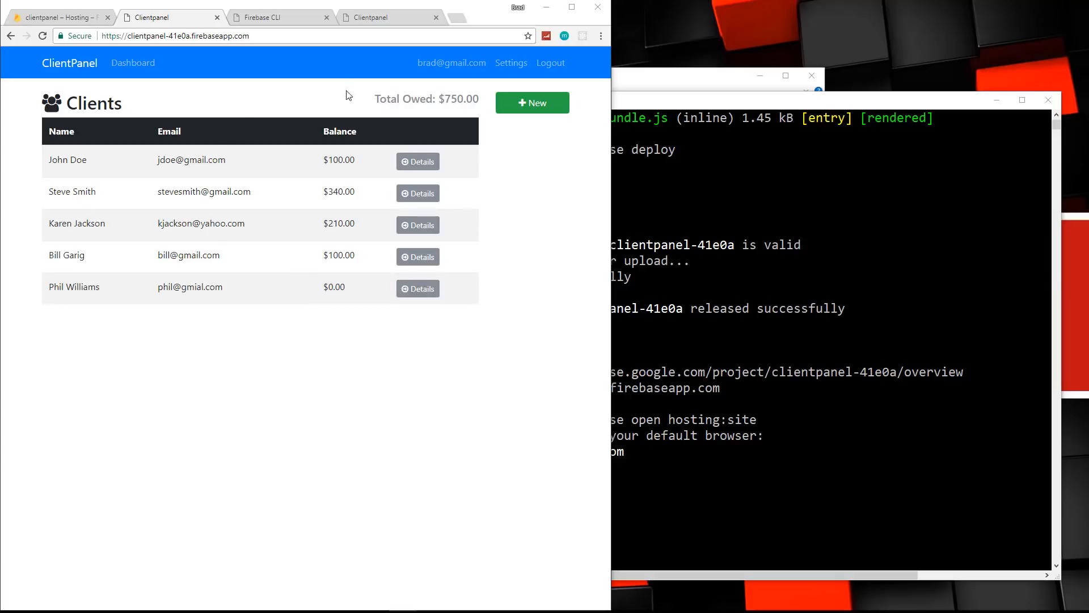
mouse_move(510, 145)
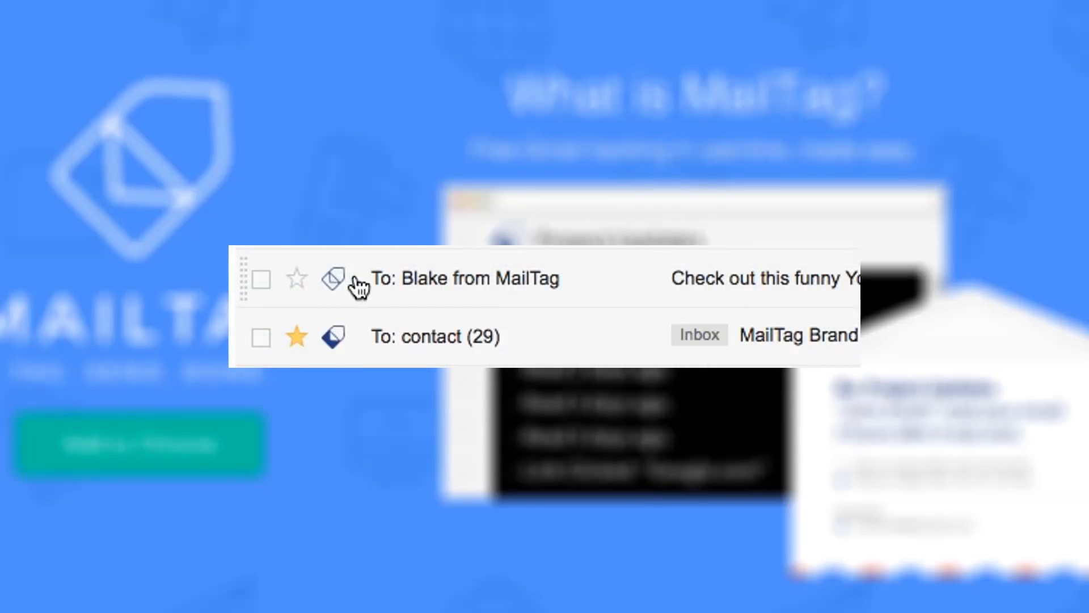
mouse_move(333, 284)
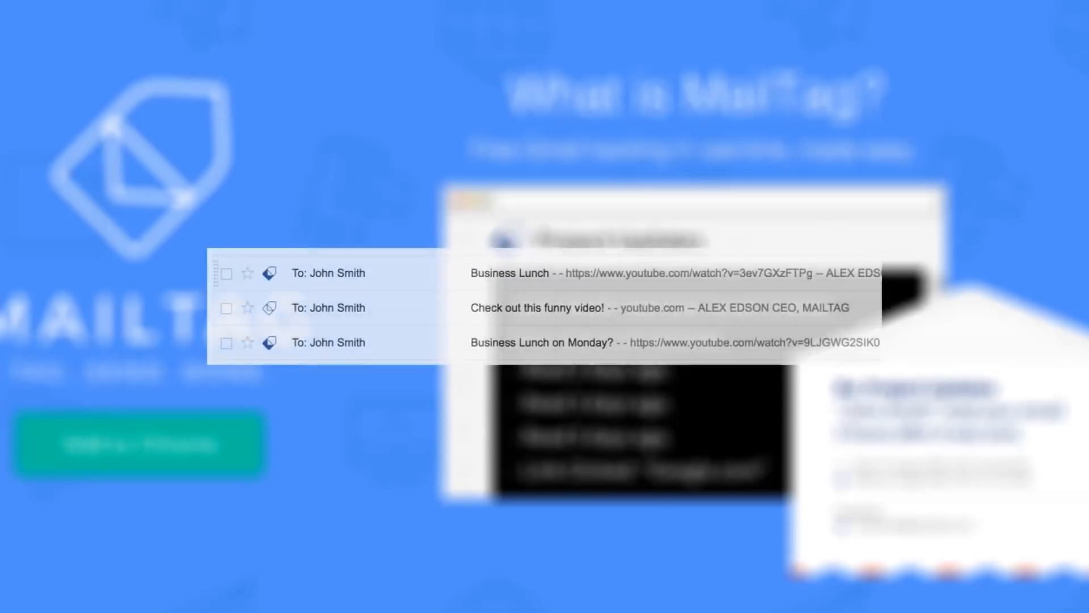
mouse_move(269, 272)
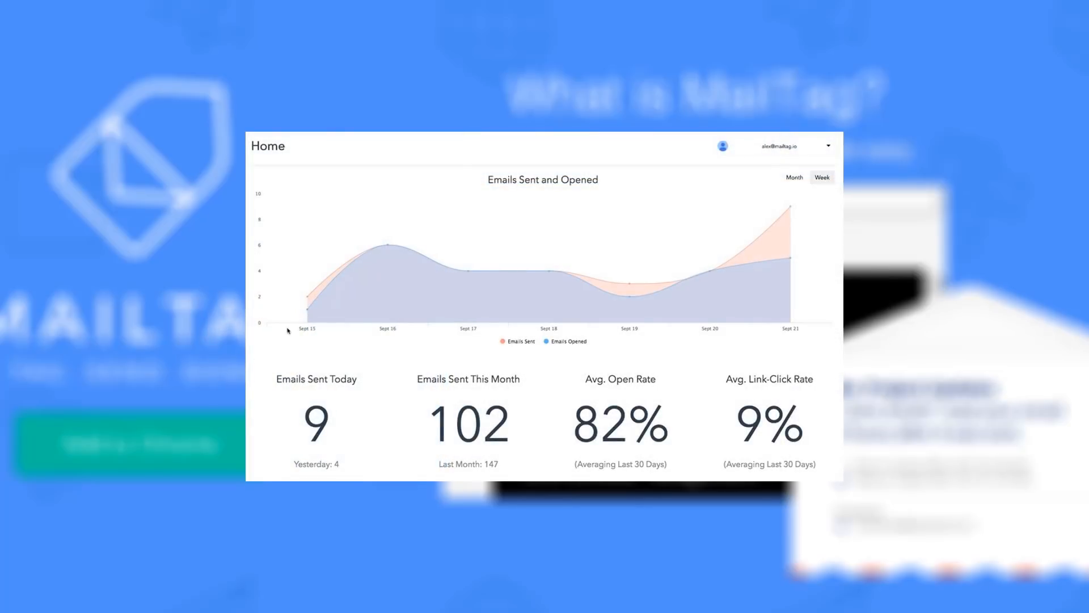
mouse_move(548, 270)
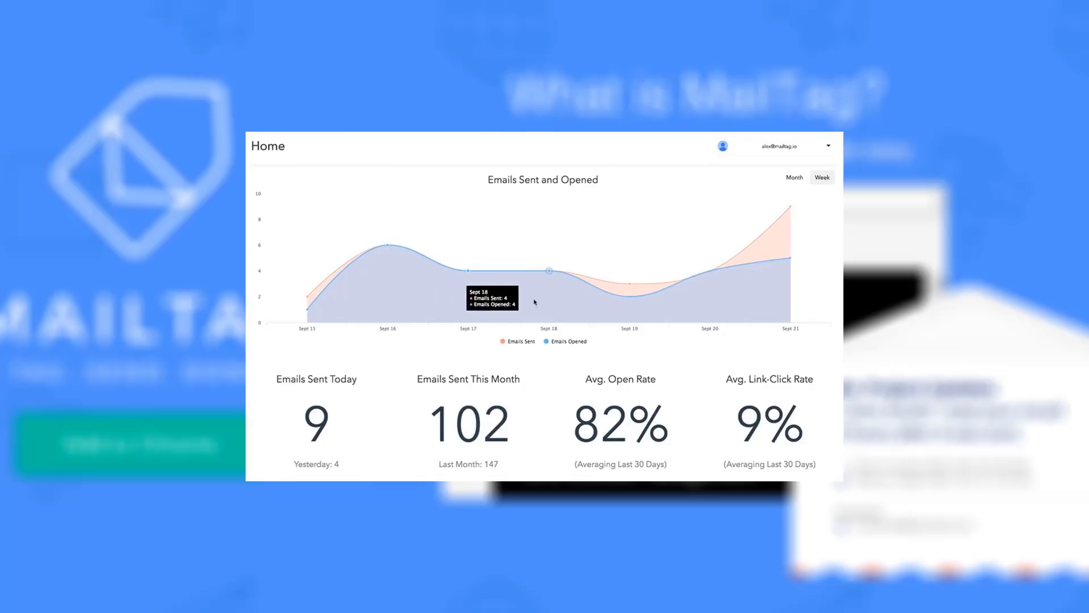